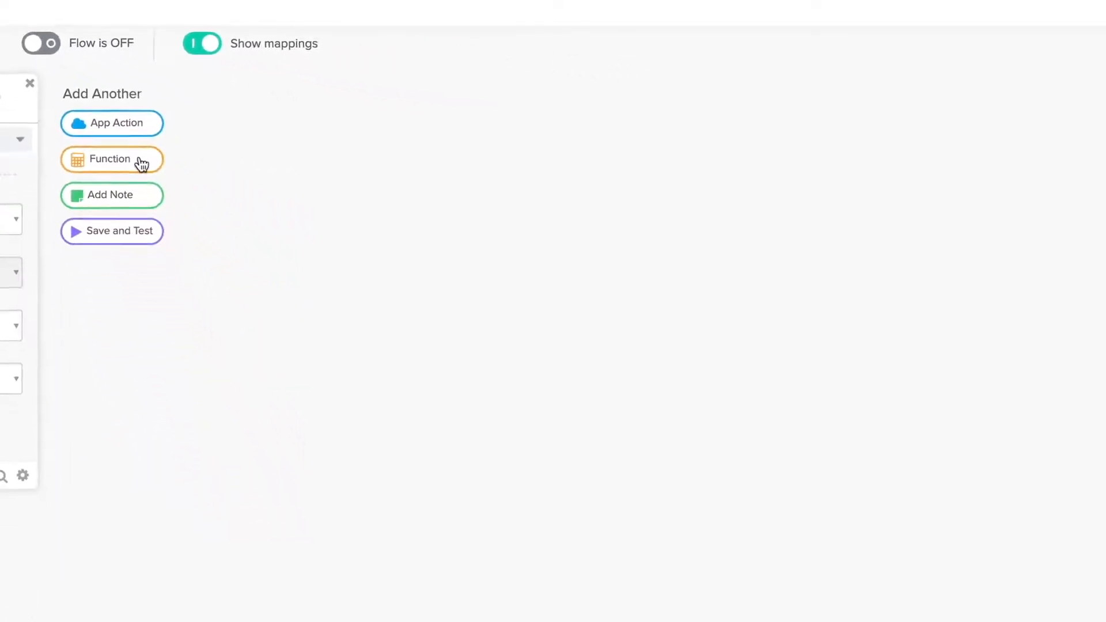
- Bring up the function library on the Most Popular category for the next step
click(111, 159)
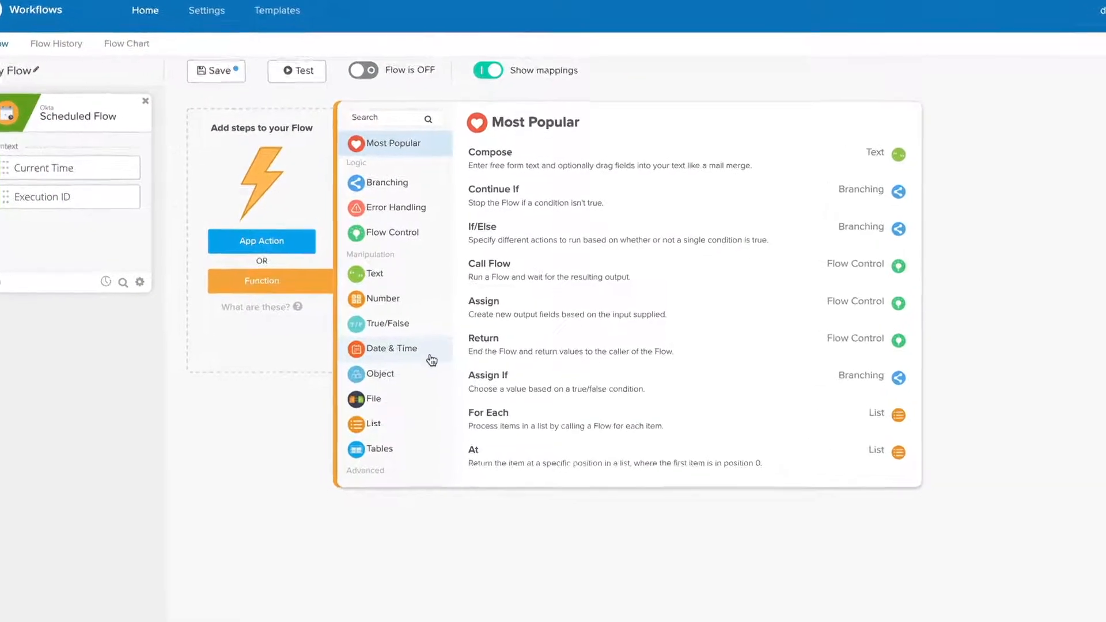
click(389, 348)
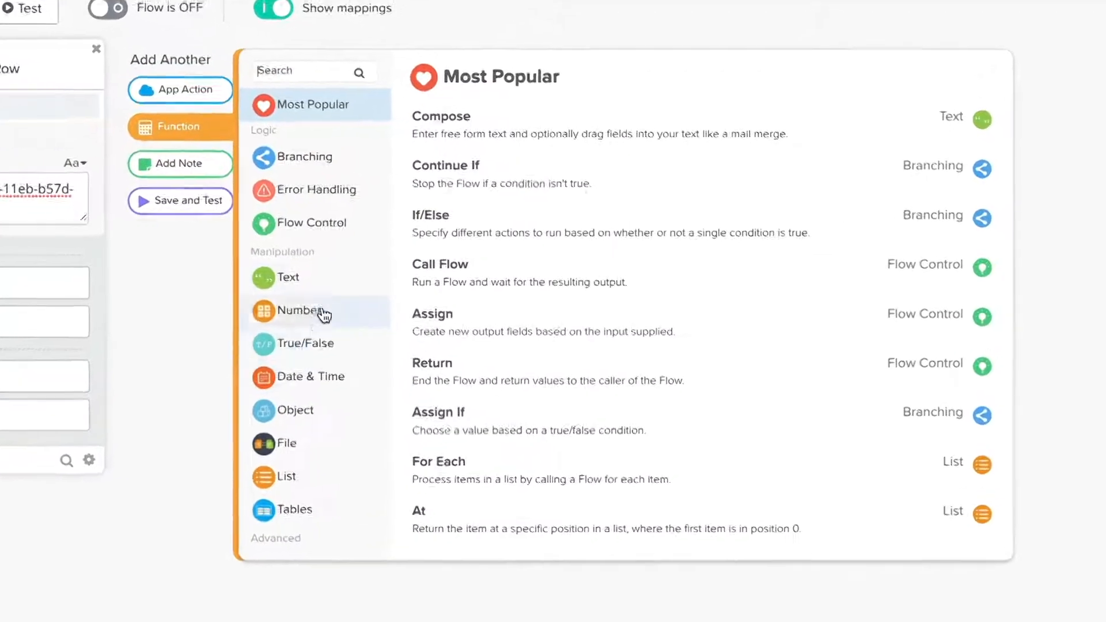
- Add a Text Split card splitting the Email field at @ and test it into a two-item list
click(287, 278)
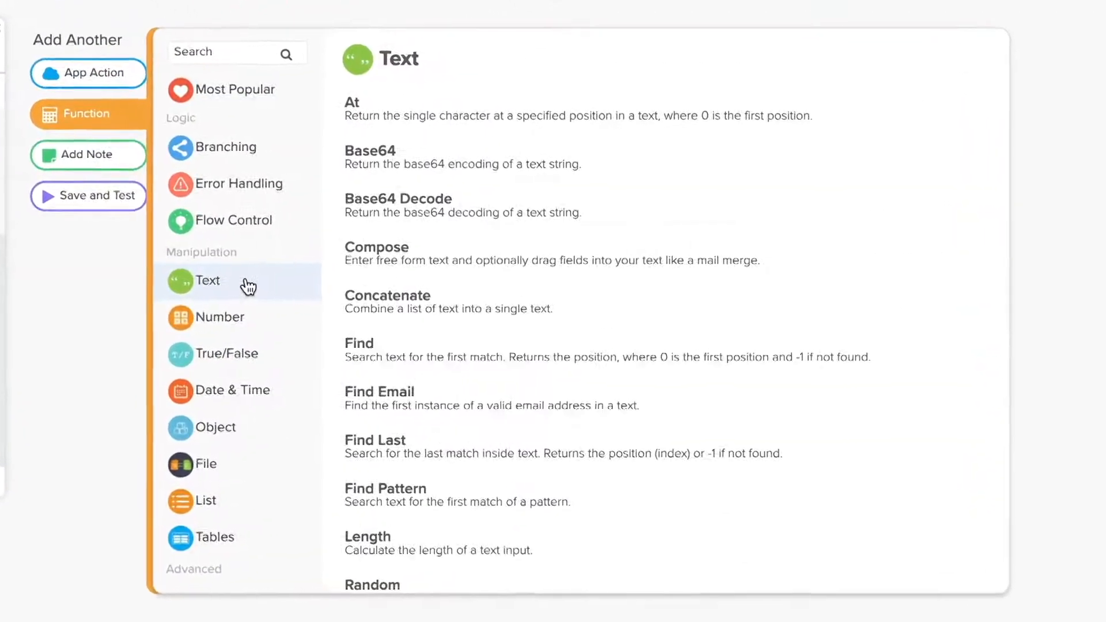
scroll(down, 3)
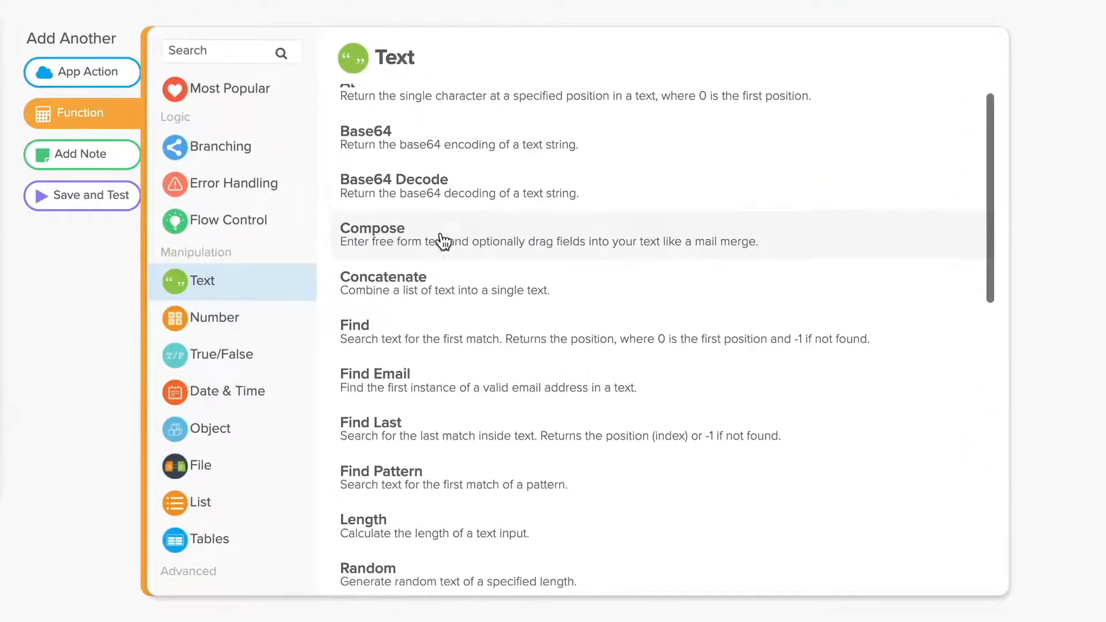
scroll(down, 3)
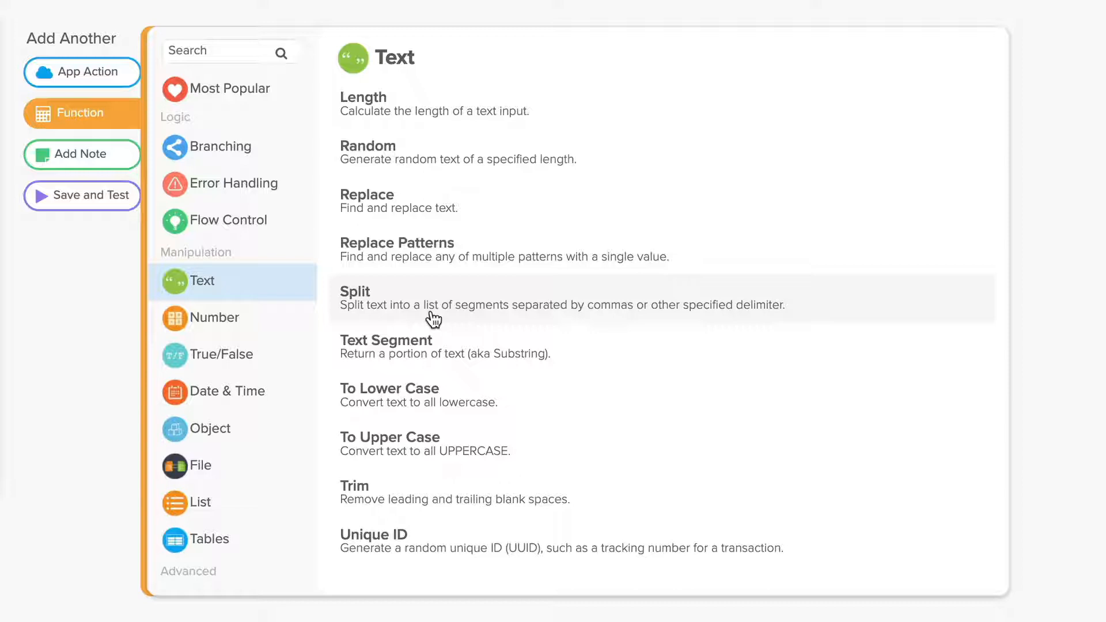
click(355, 291)
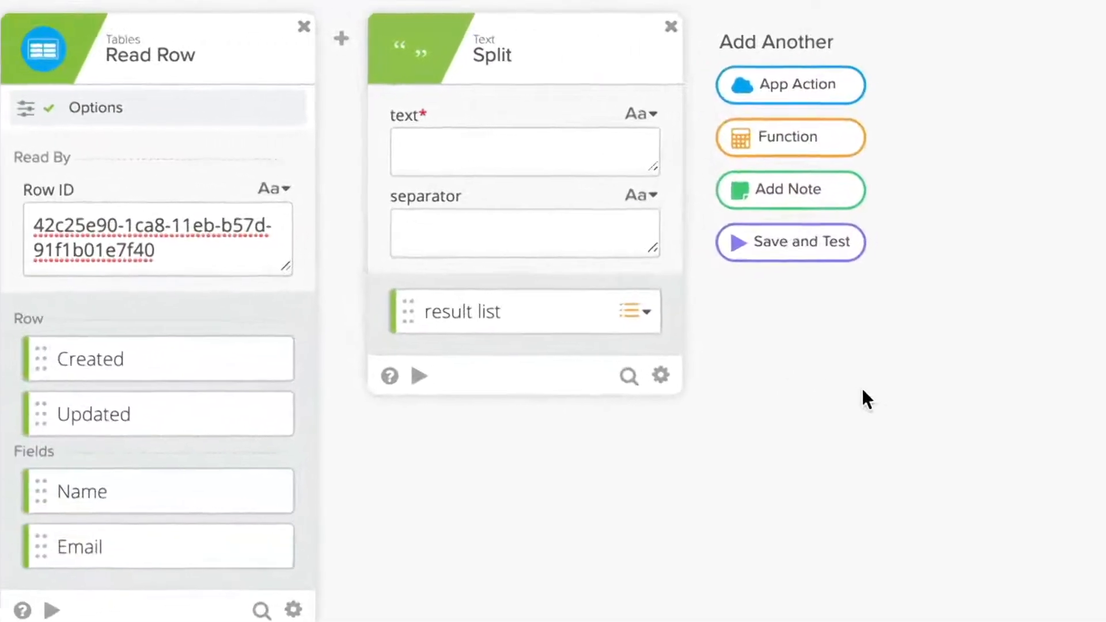
click(534, 153)
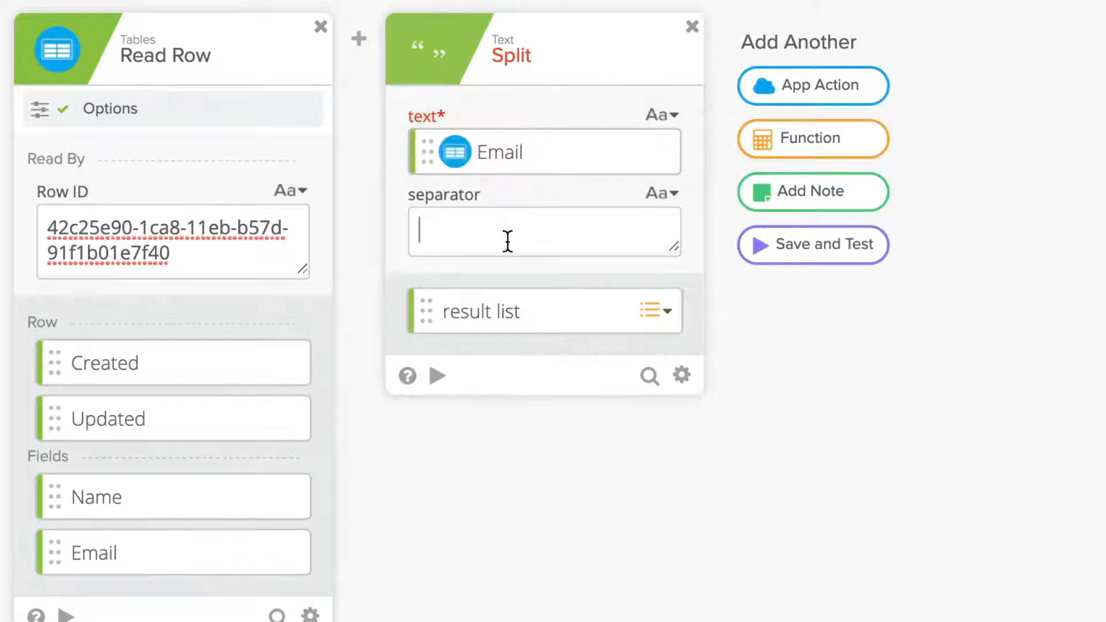
click(438, 375)
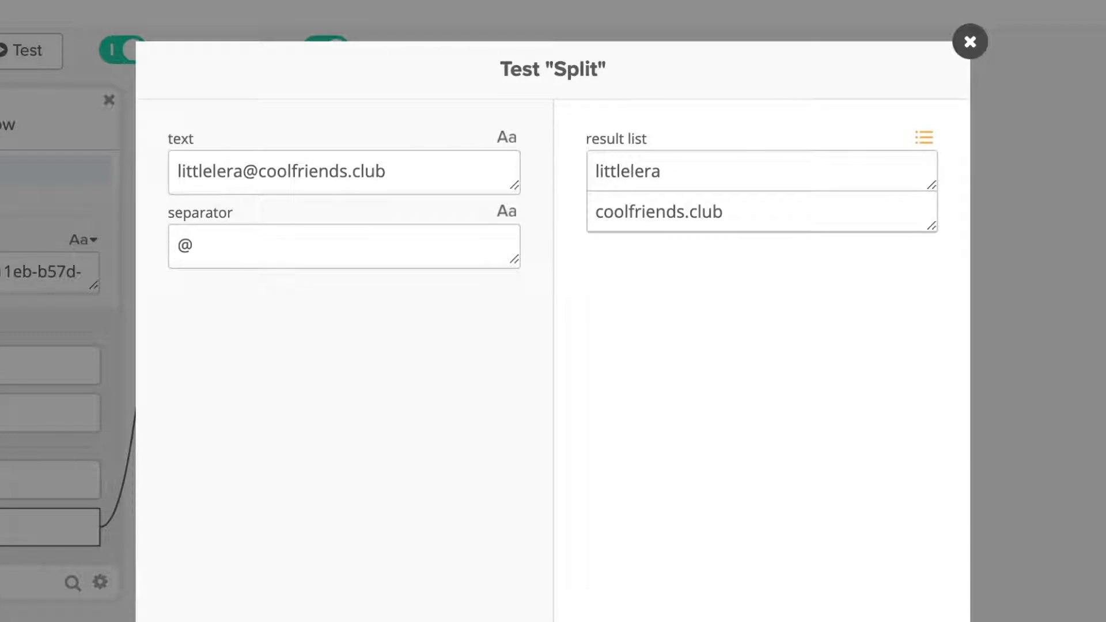
mouse_move(585, 436)
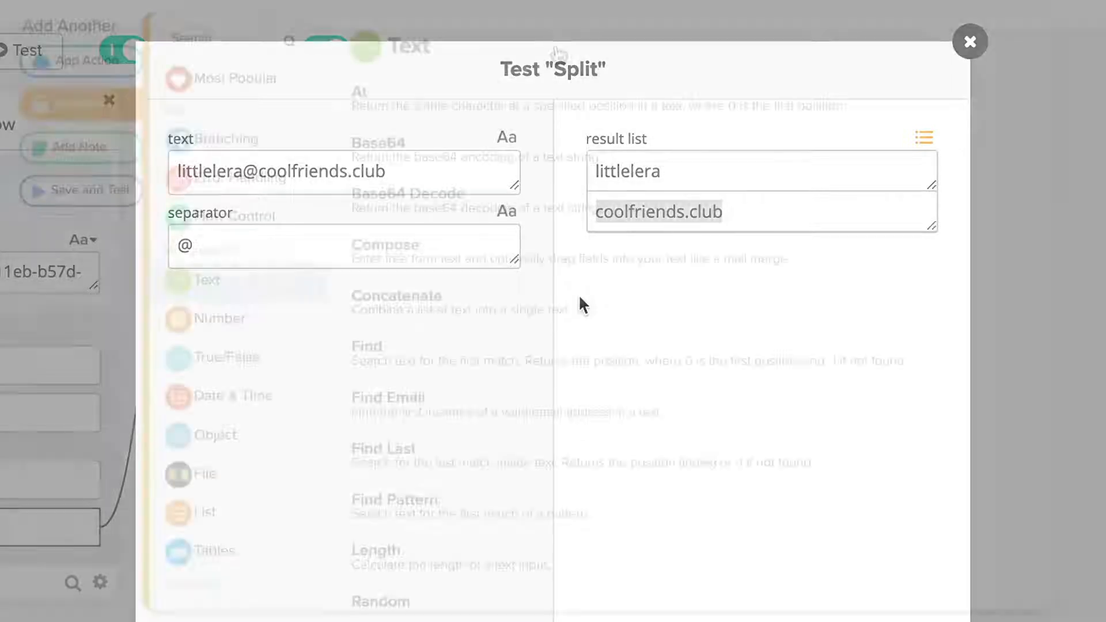
- Close the test result and browse the Text functions down to Split
click(971, 41)
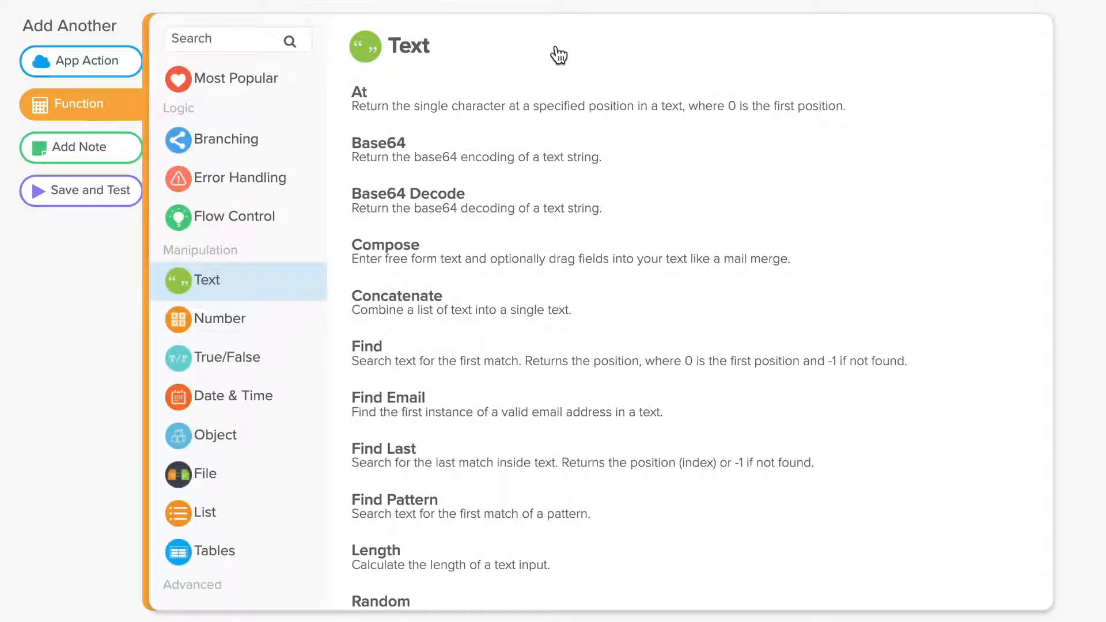
mouse_move(614, 274)
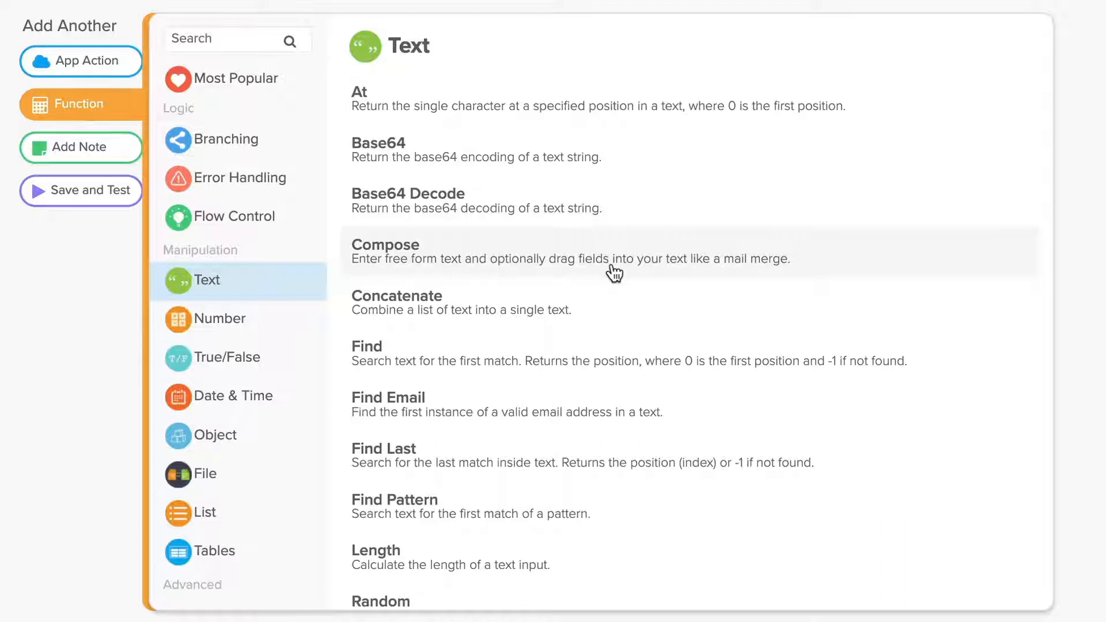
mouse_move(622, 321)
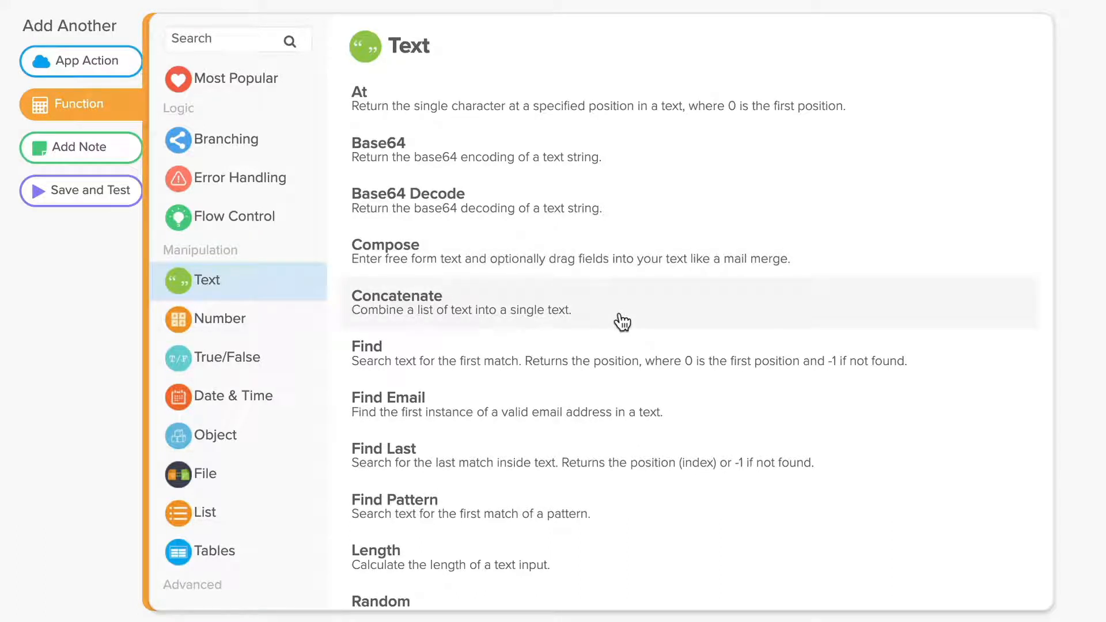
mouse_move(621, 372)
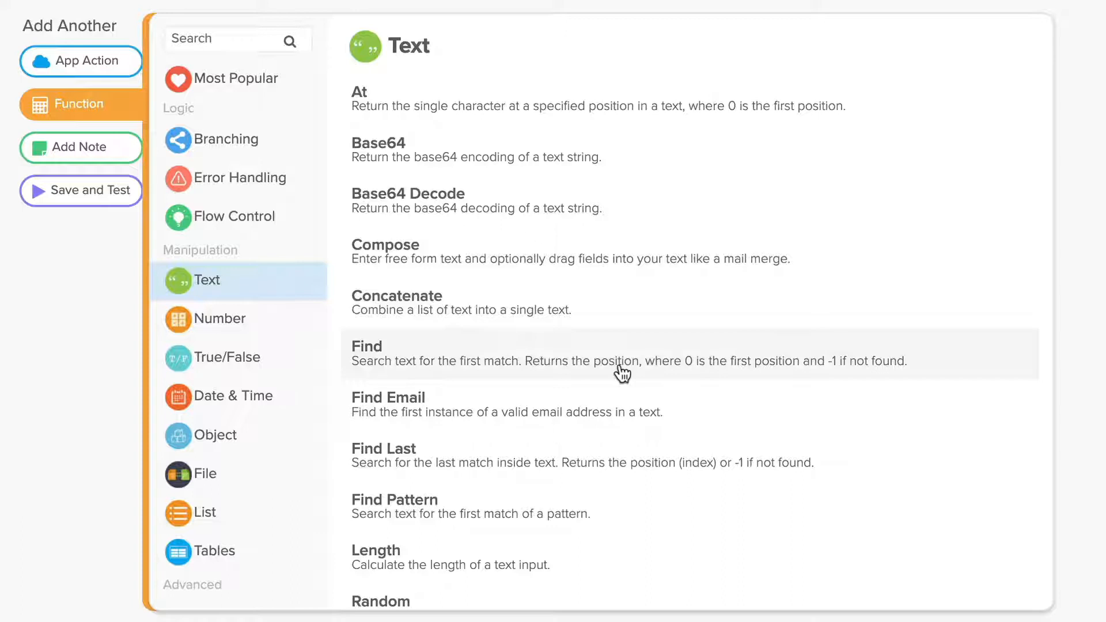
scroll(down, 3)
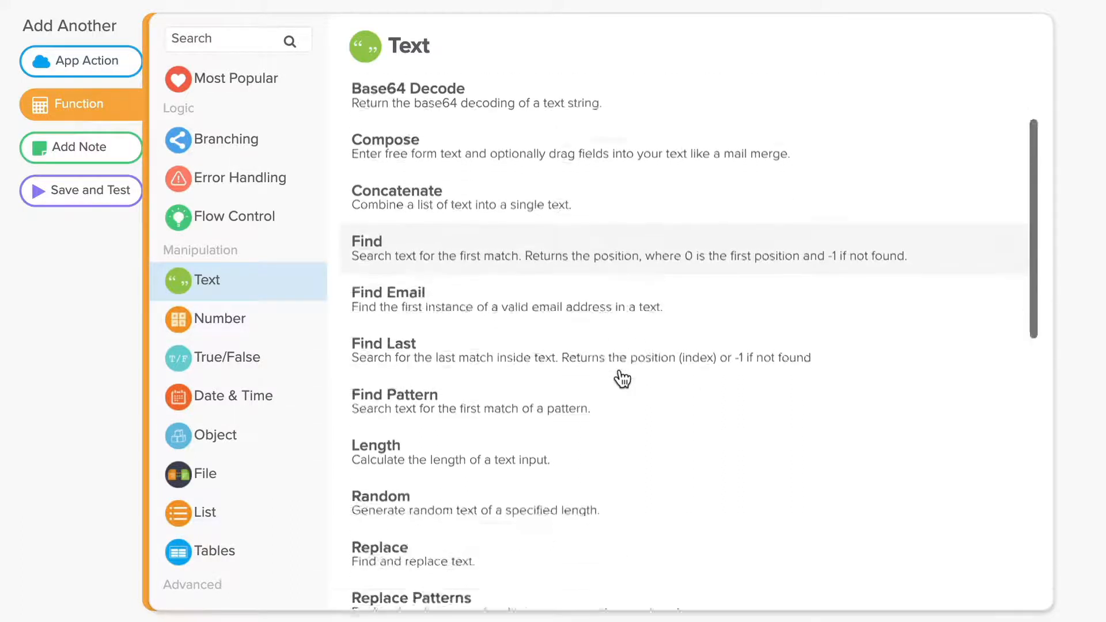
scroll(down, 3)
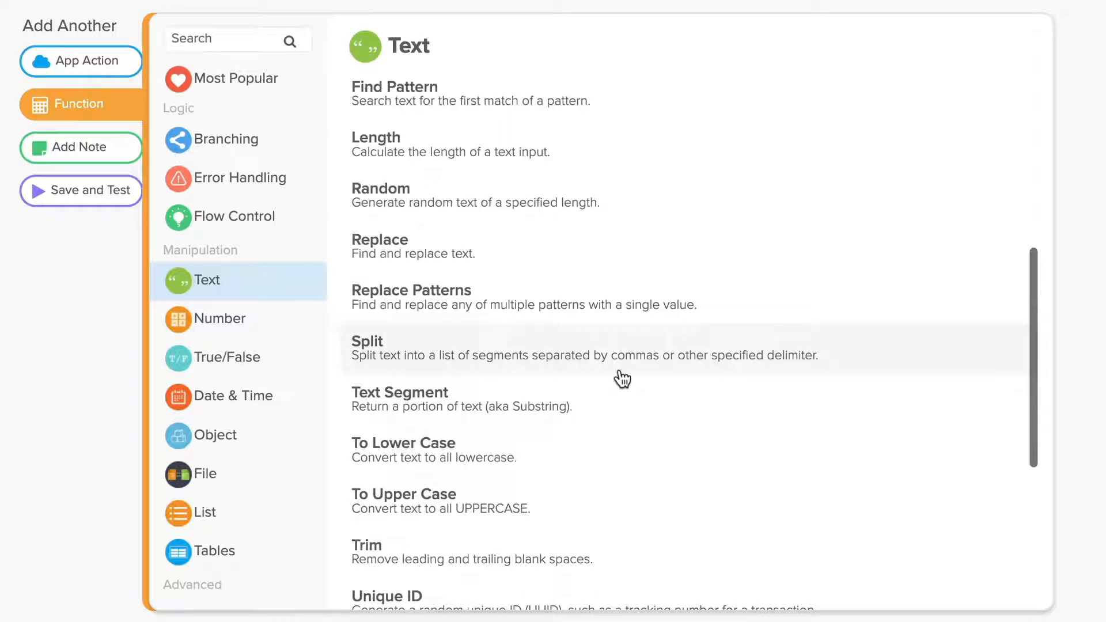
- Add a List Includes card checking whether Split's result list contains coolfriends.club
click(205, 512)
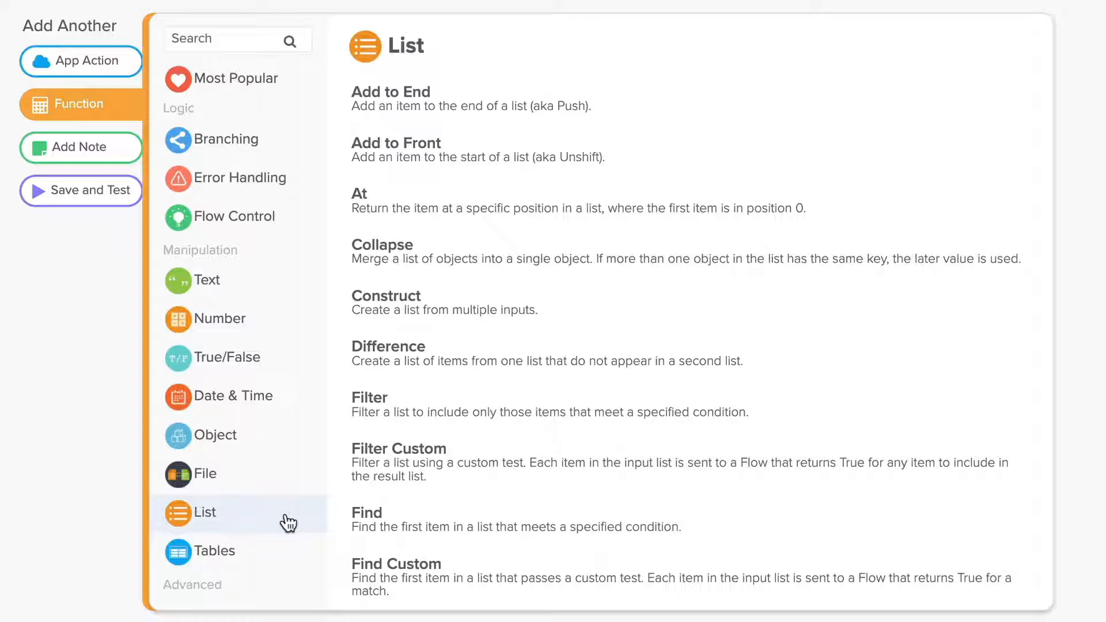
mouse_move(285, 528)
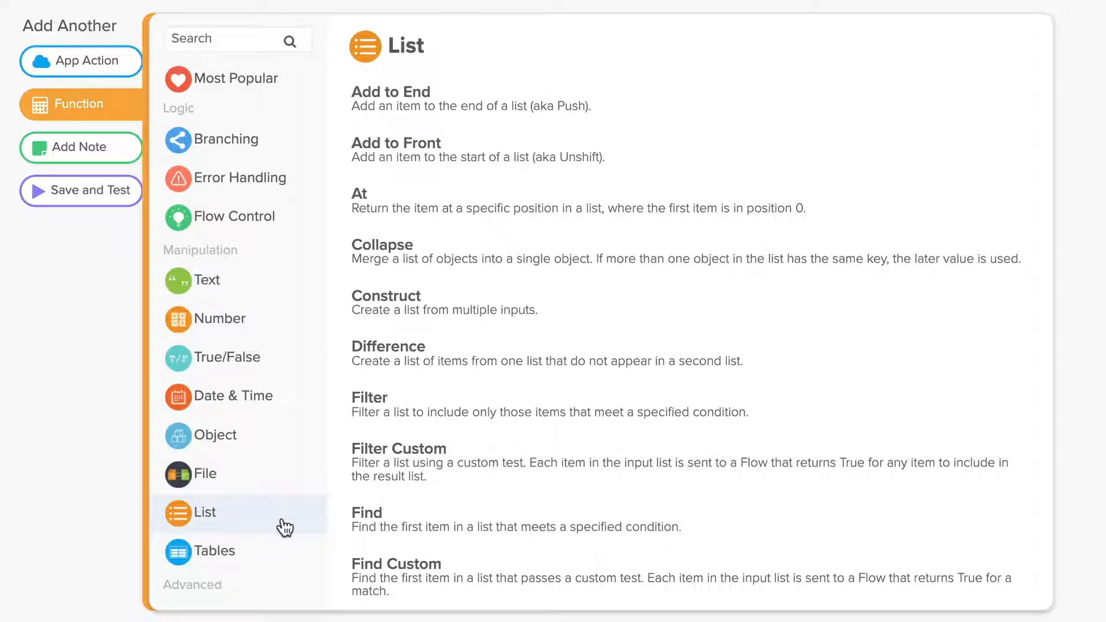
scroll(down, 3)
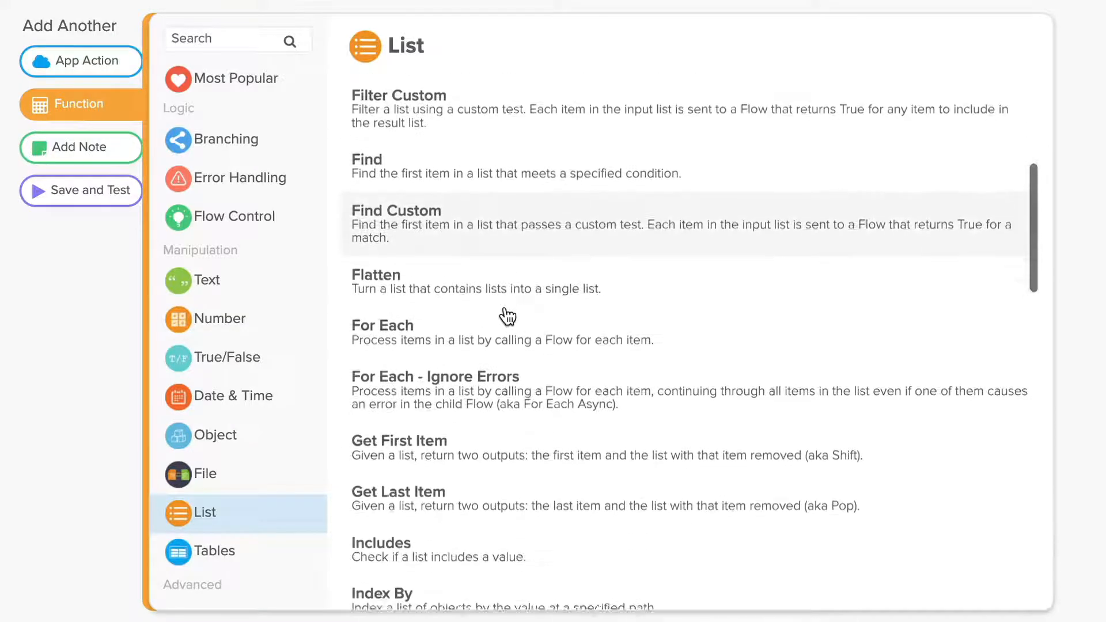
scroll(down, 3)
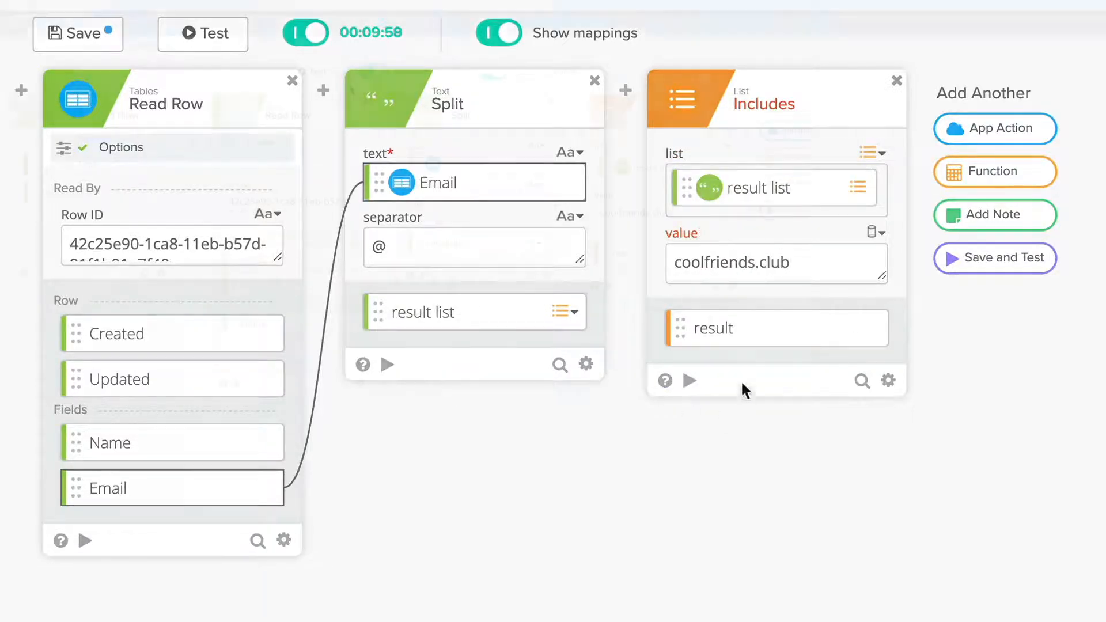
- Test the whole flow and build a Text Find for coolfriends.club in Email
click(203, 33)
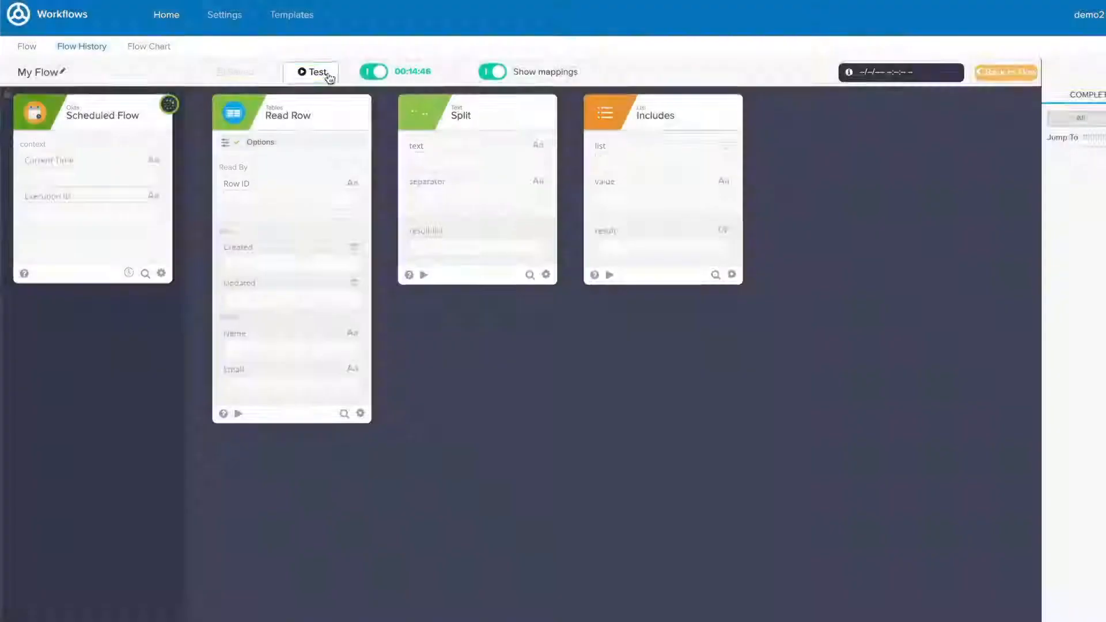
click(313, 71)
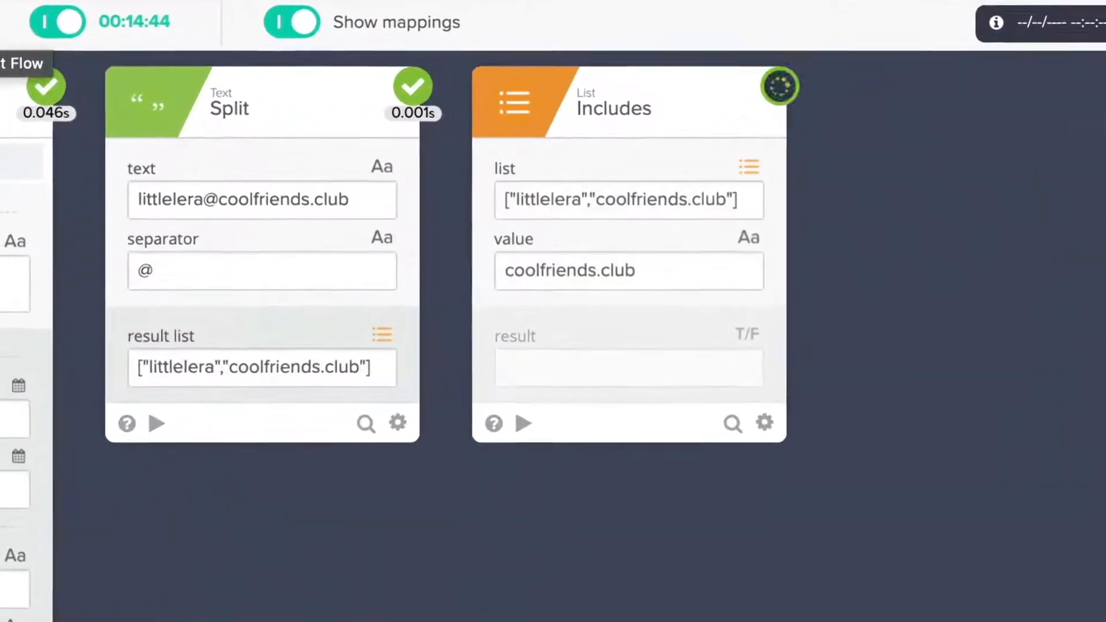
click(522, 423)
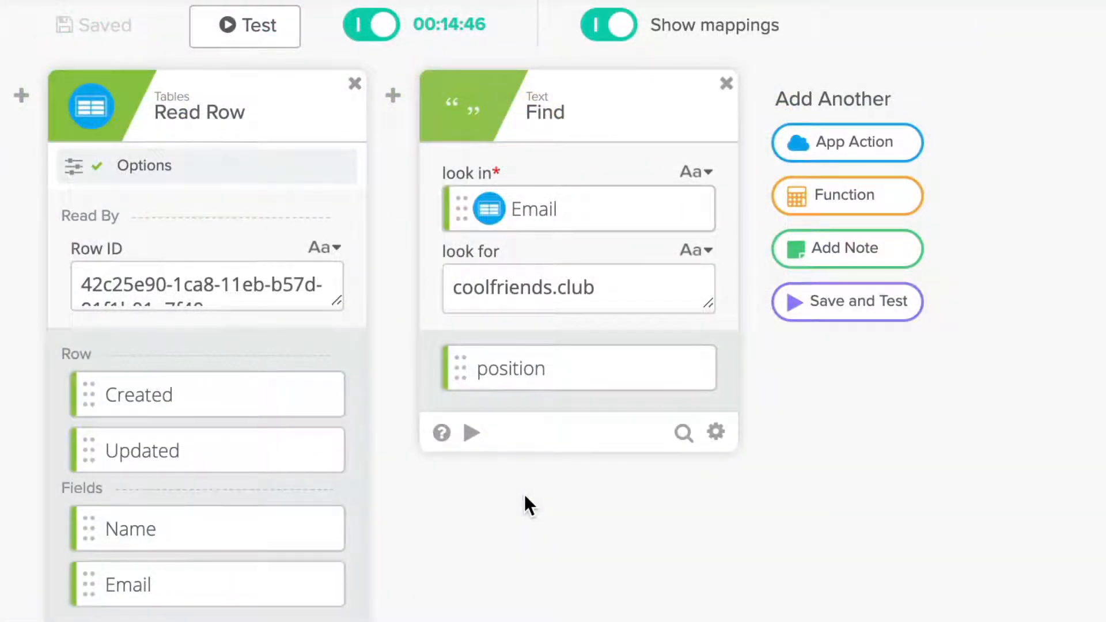
click(846, 196)
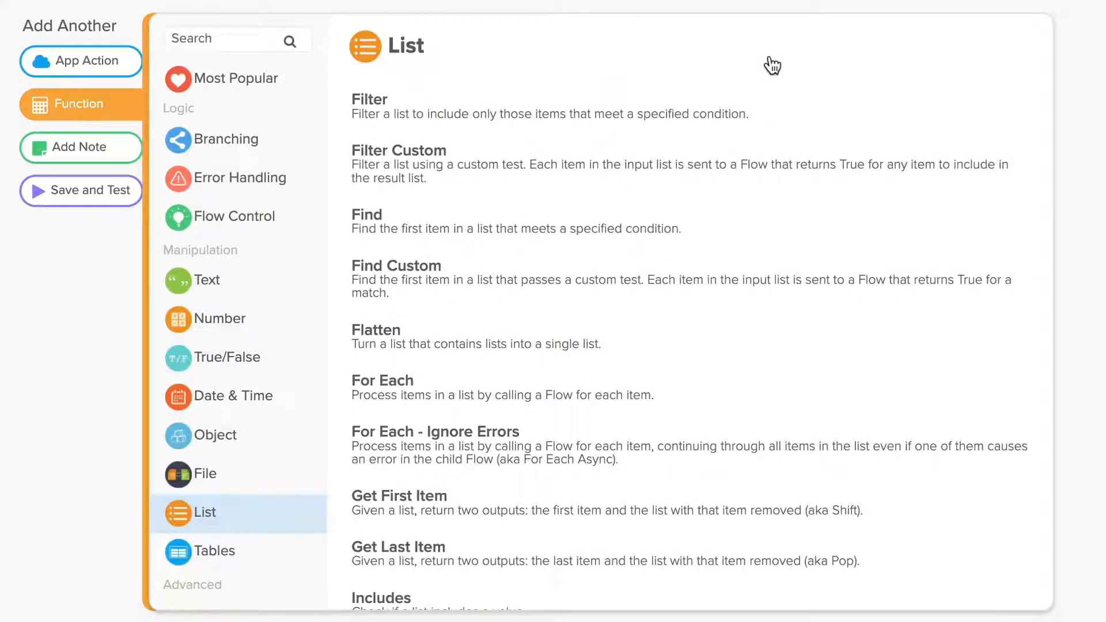
mouse_move(805, 127)
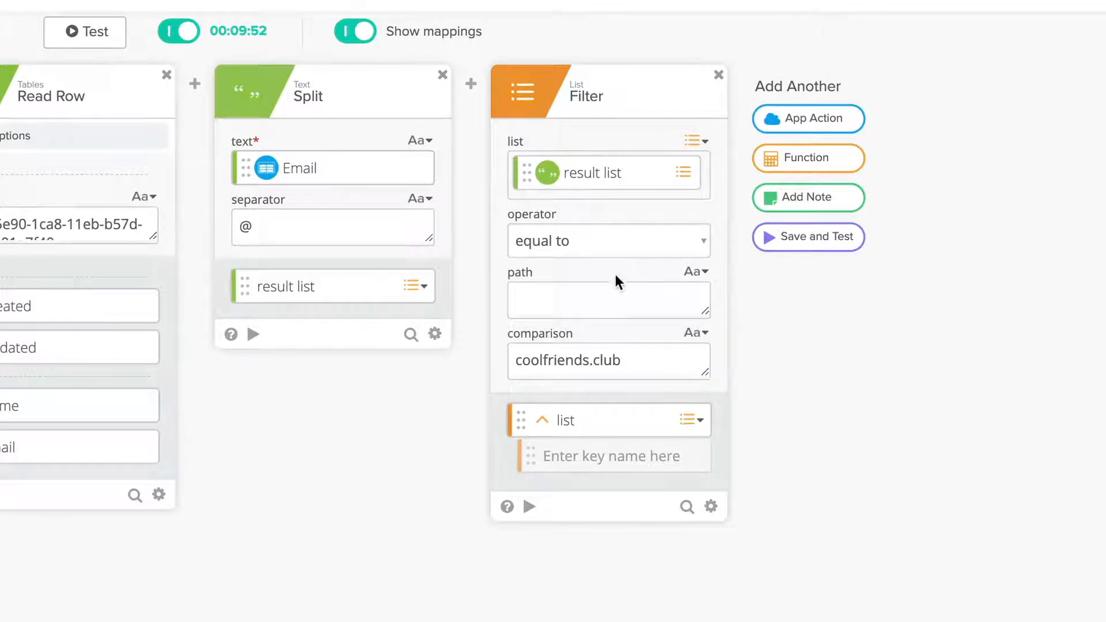
- Choose the comparison operator for the List Filter matching coolfriends.club
click(609, 241)
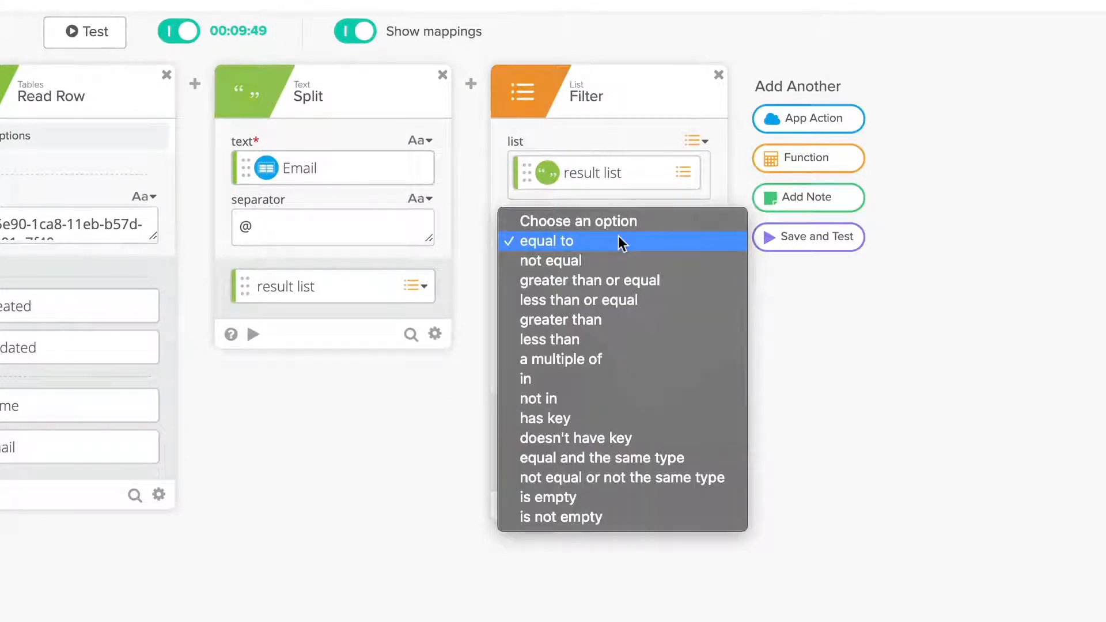
mouse_move(621, 261)
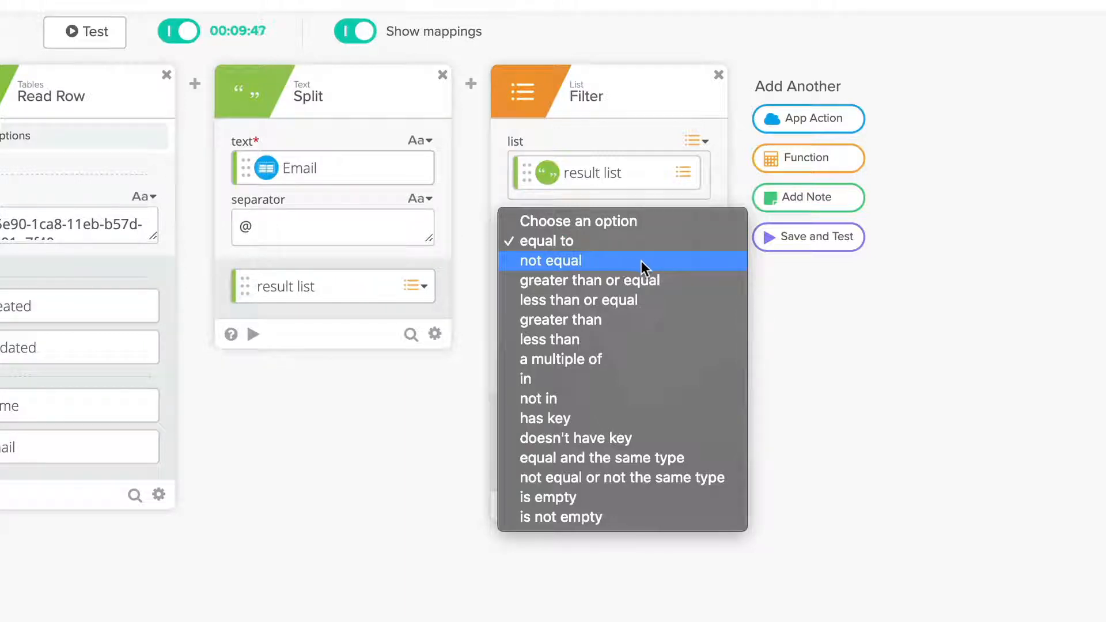
mouse_move(681, 339)
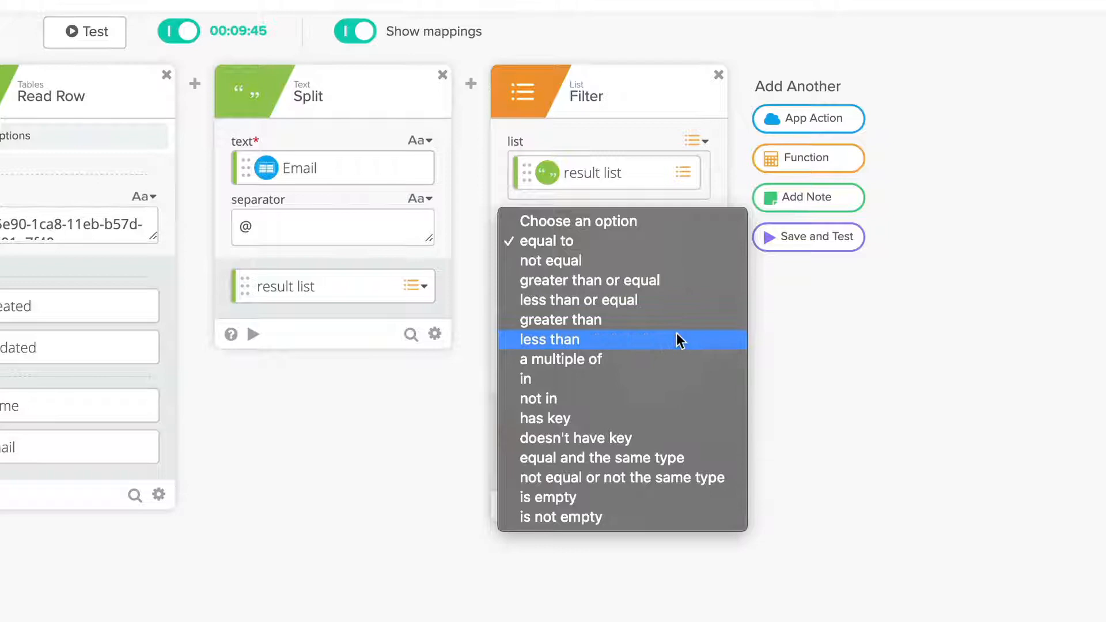
click(808, 158)
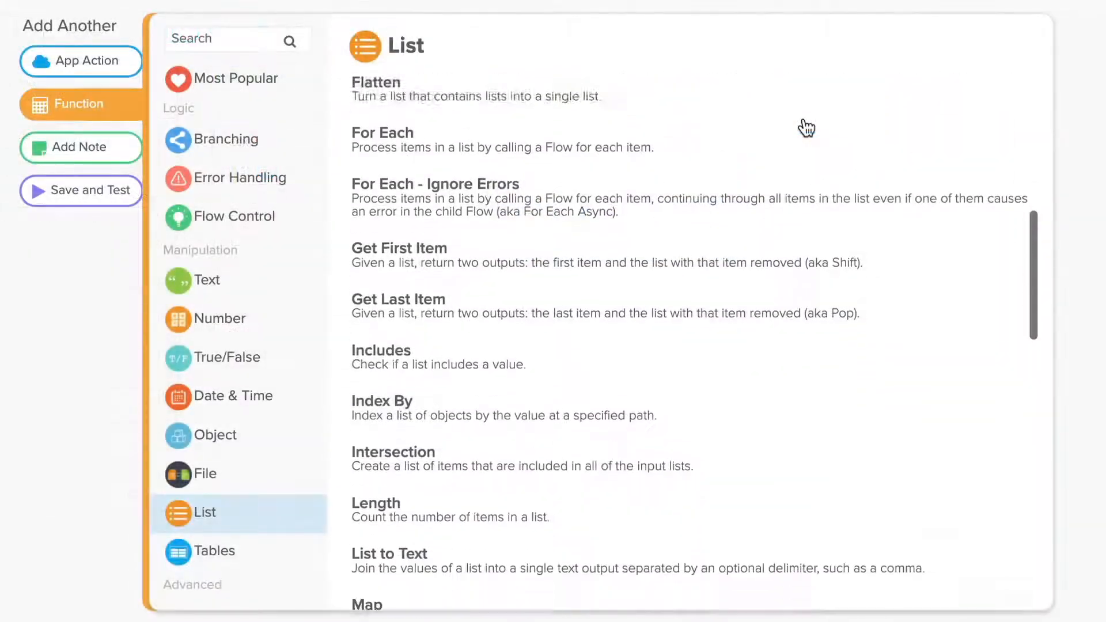
scroll(down, 3)
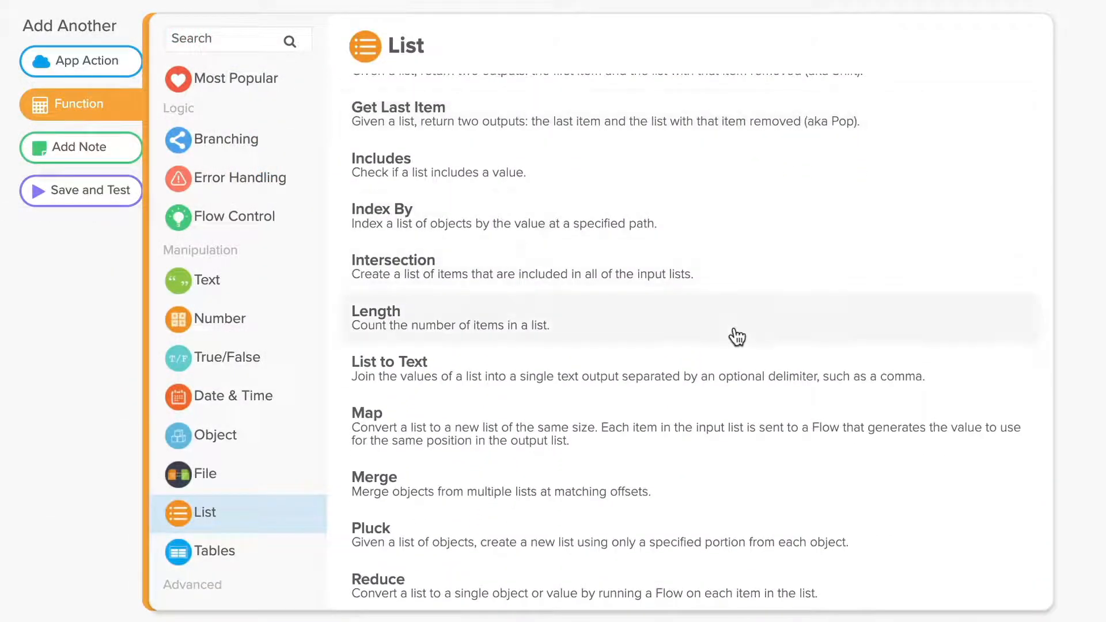
- Look over the List functions, then switch the library to the Number category
scroll(up, 3)
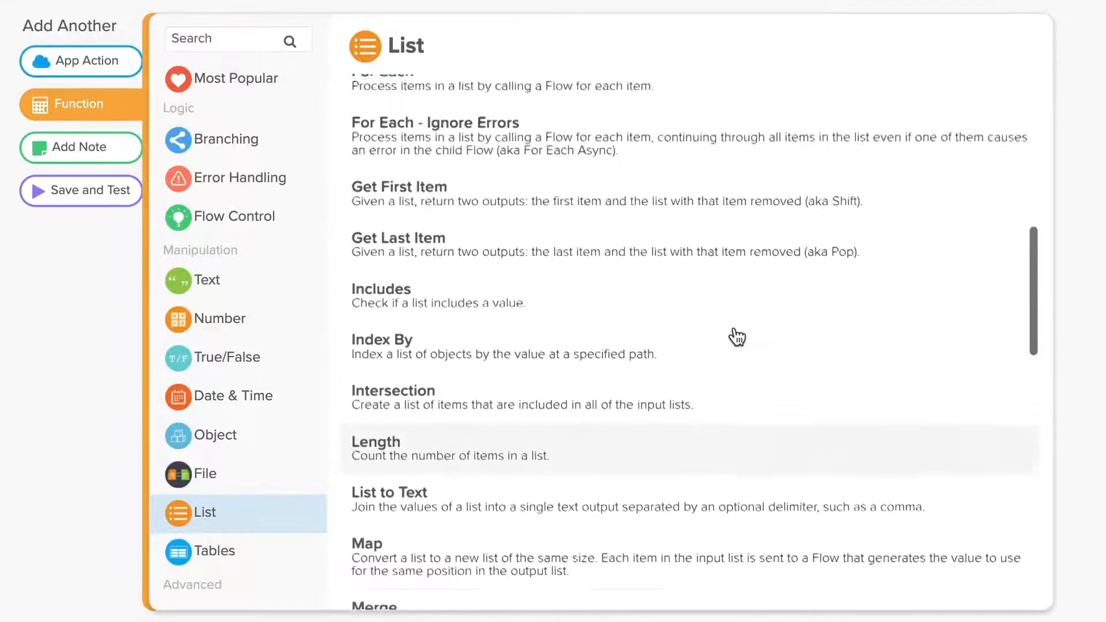
scroll(up, 3)
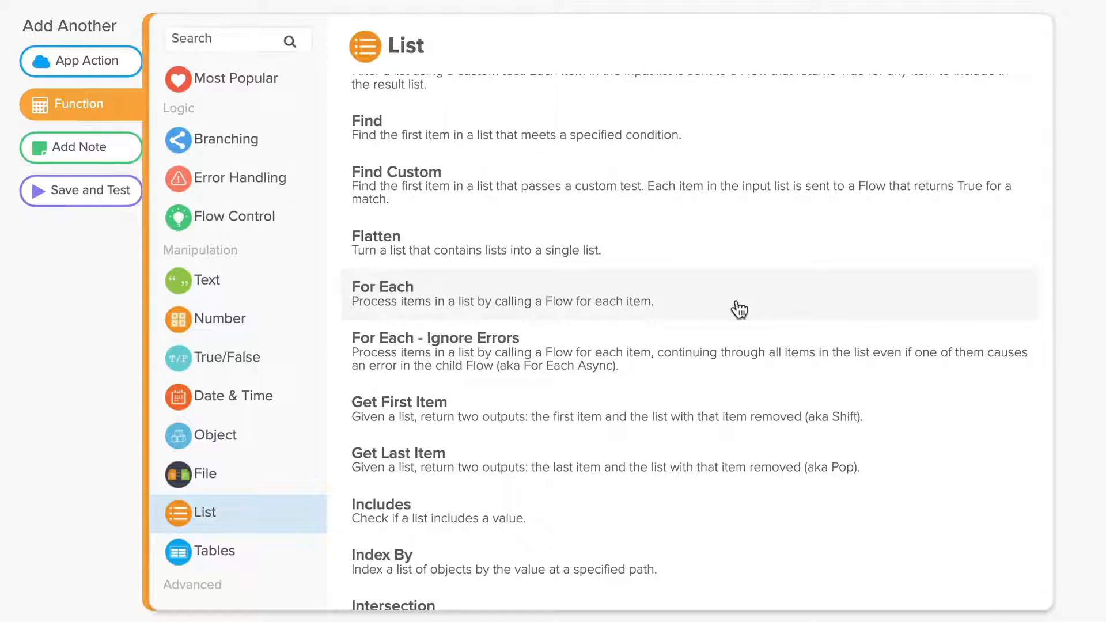
click(214, 318)
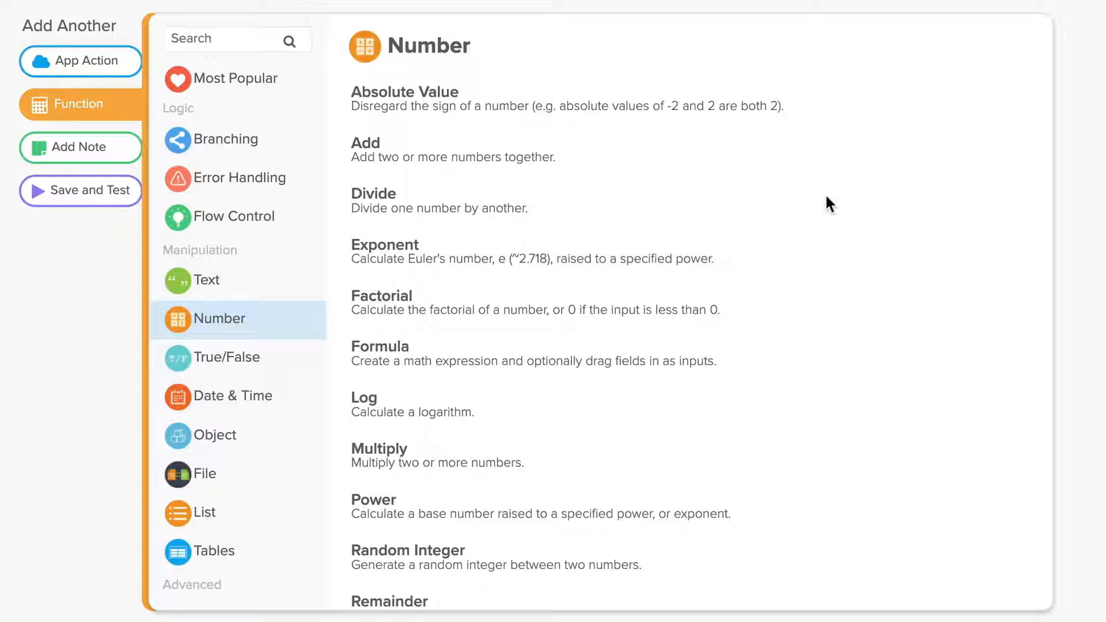
- Browse the Number functions down to Subtract, then return to the List category
scroll(down, 3)
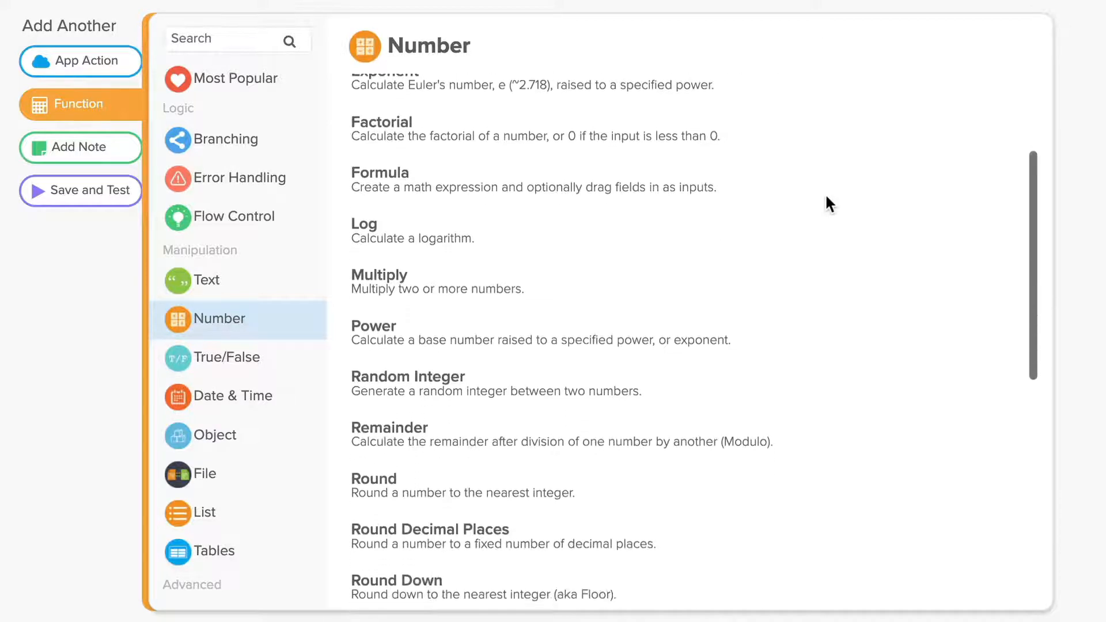
scroll(down, 3)
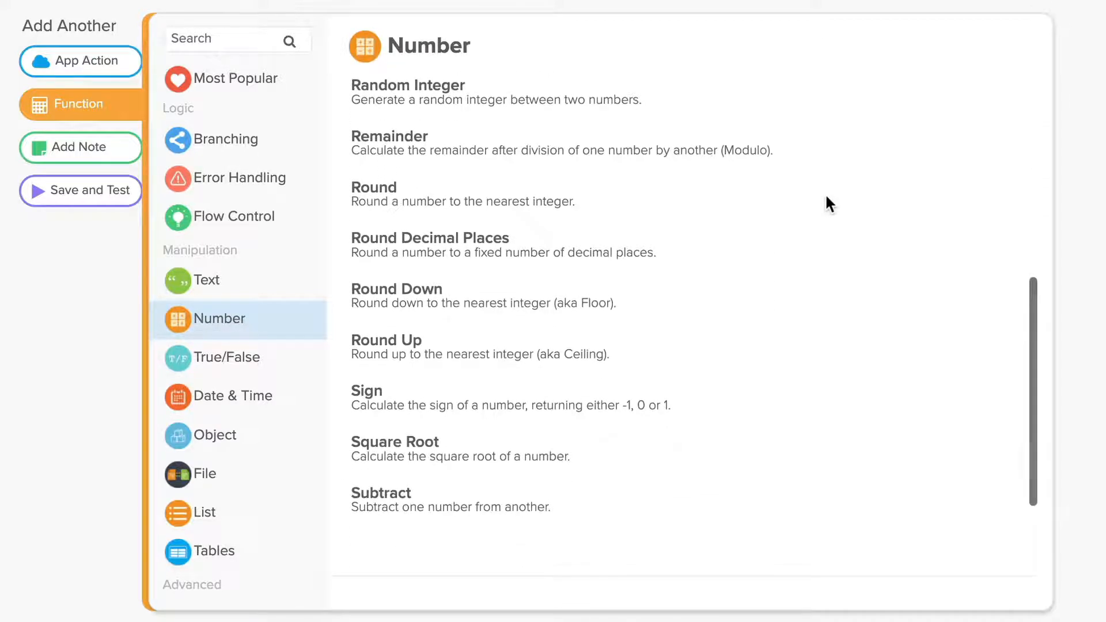
mouse_move(546, 197)
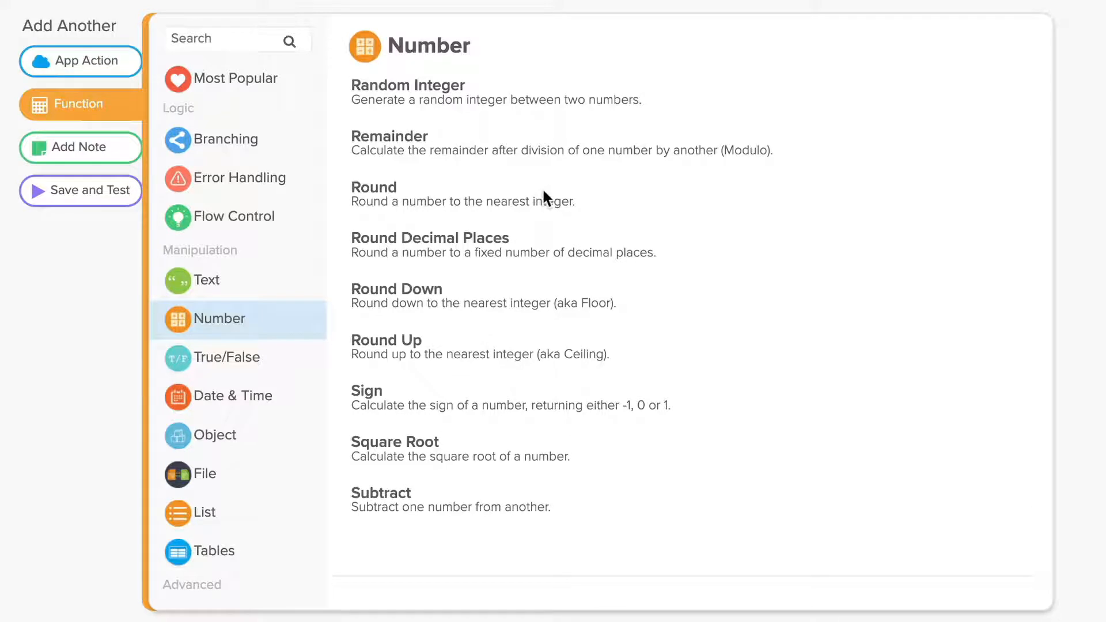
mouse_move(550, 332)
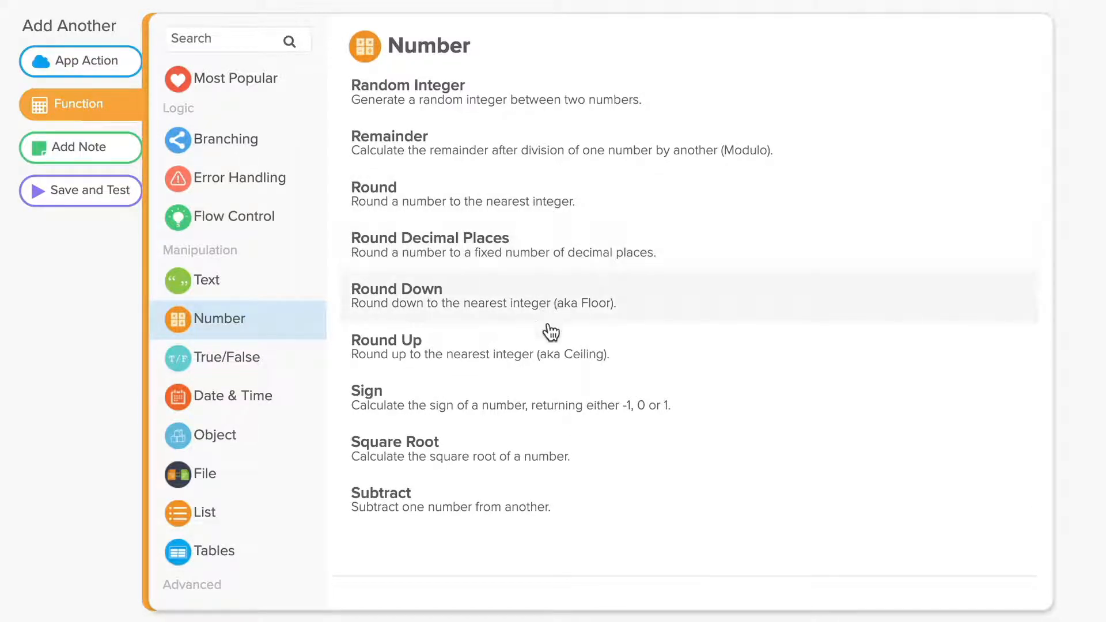
mouse_move(557, 201)
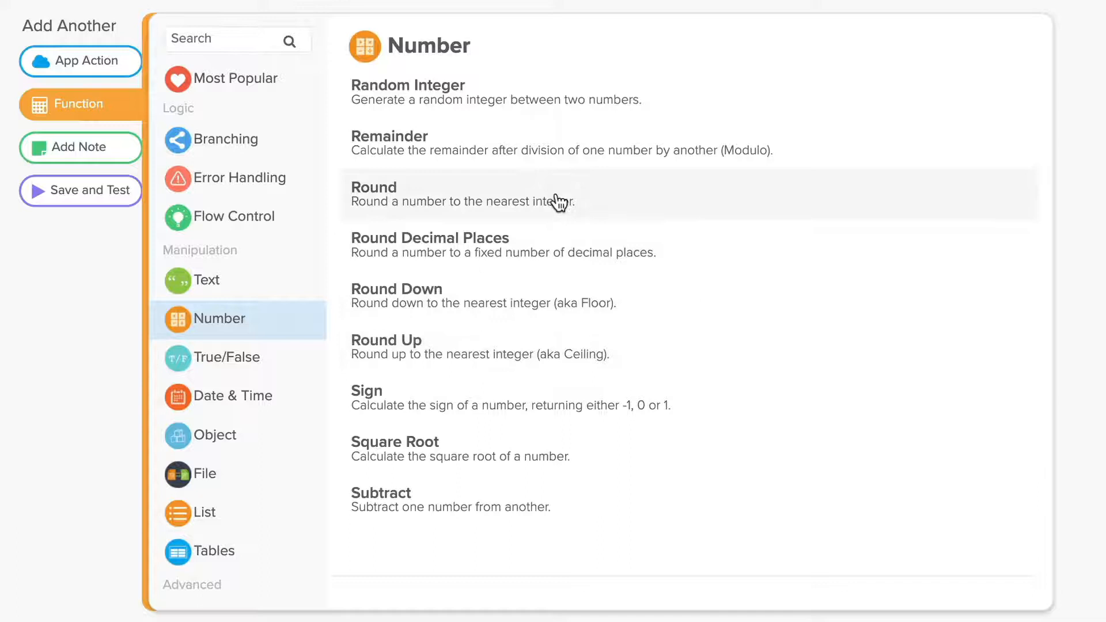
mouse_move(620, 208)
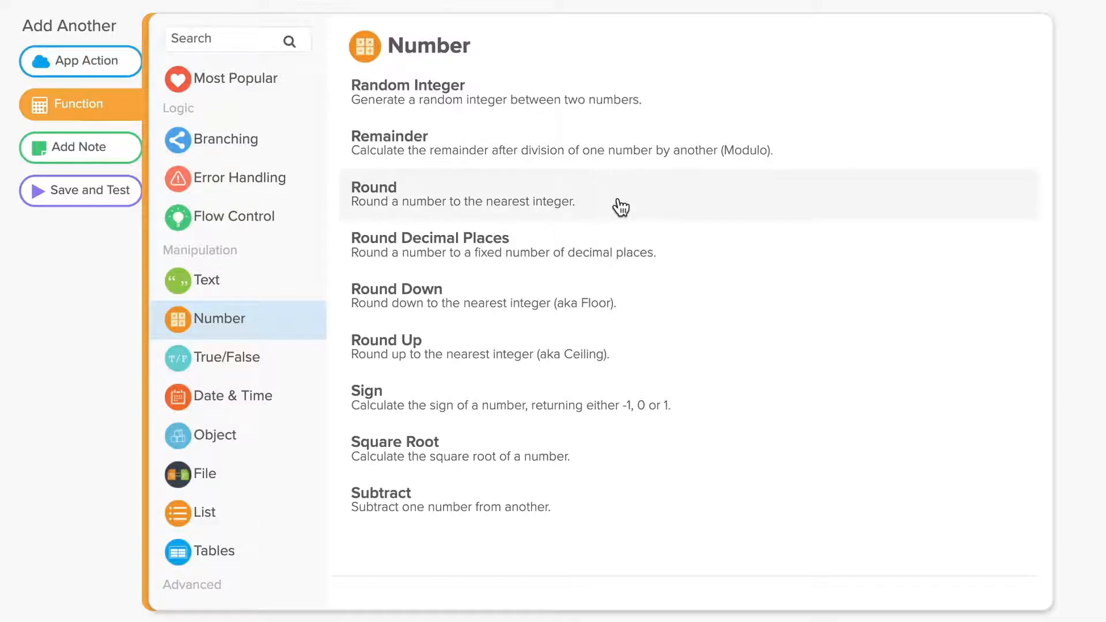
click(205, 512)
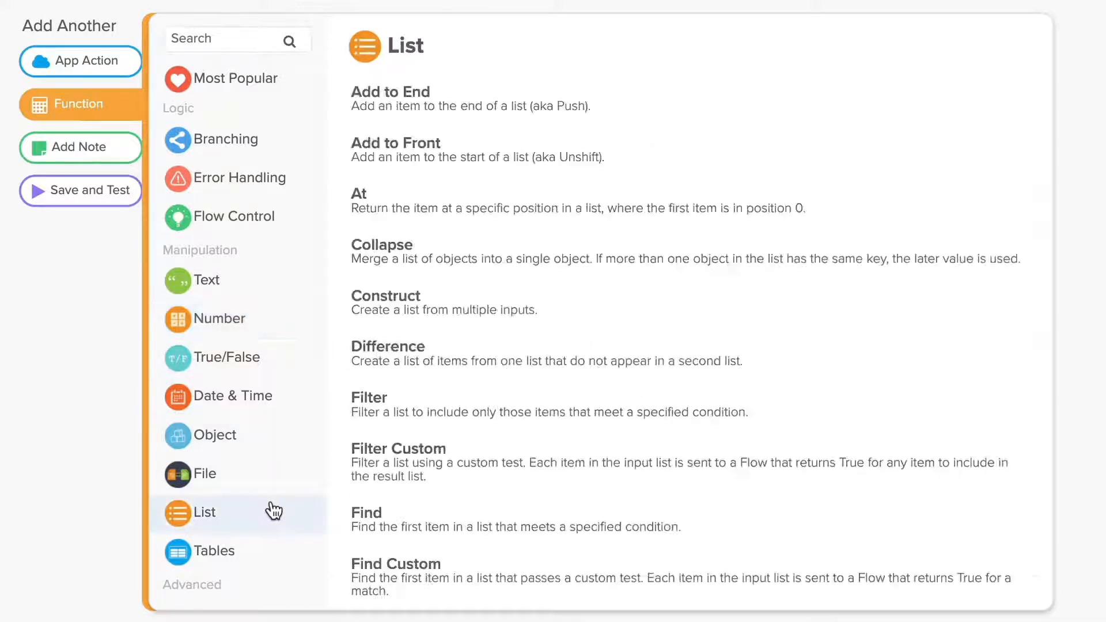
scroll(down, 3)
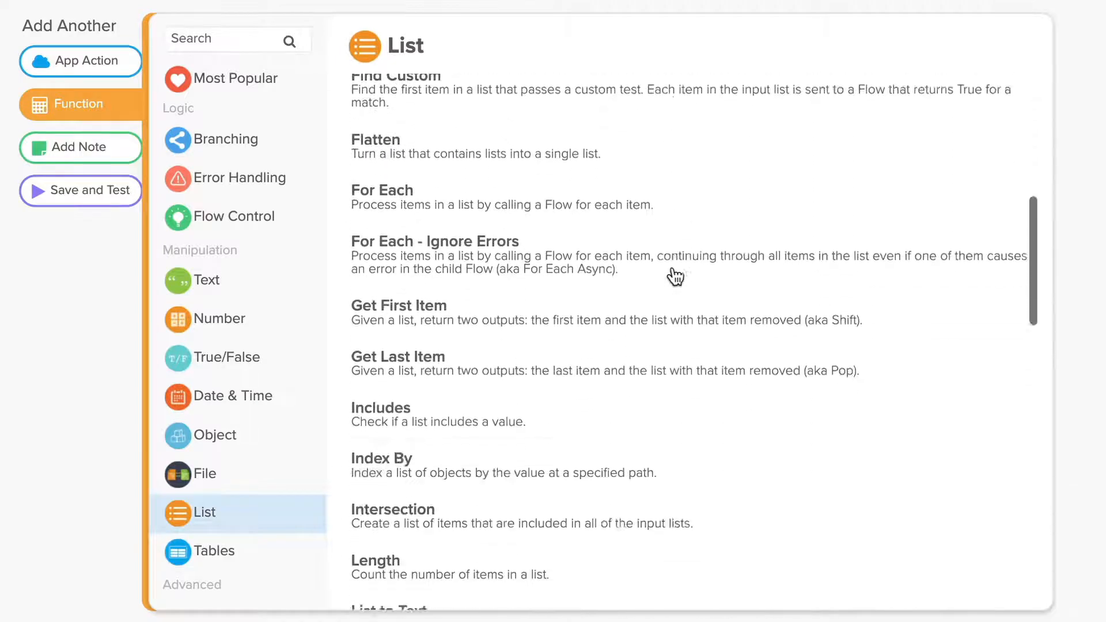
scroll(down, 3)
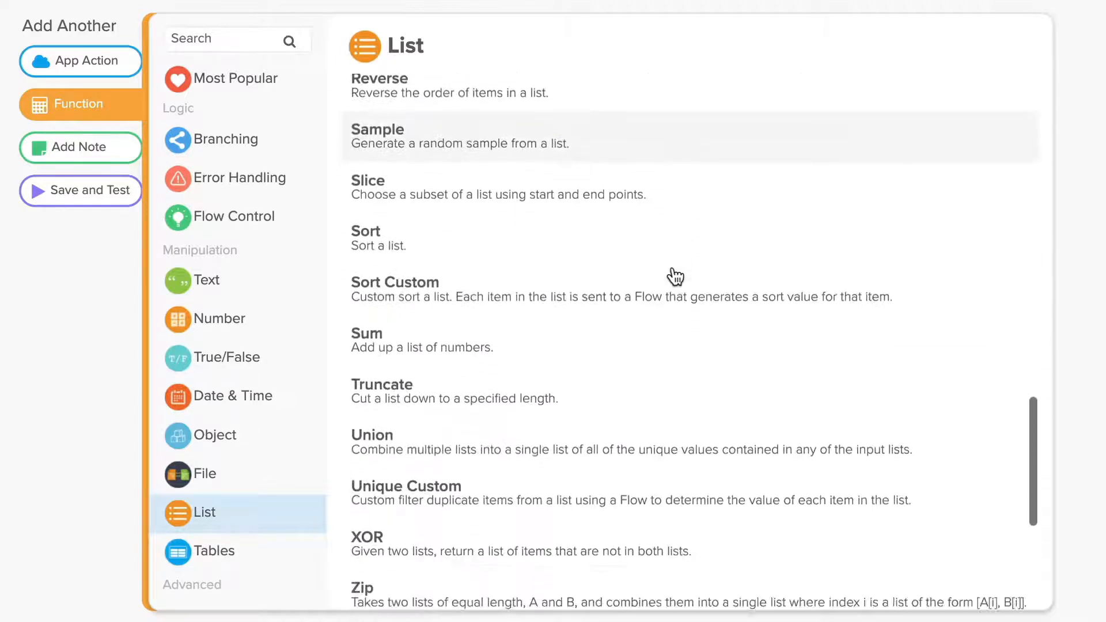
scroll(down, 3)
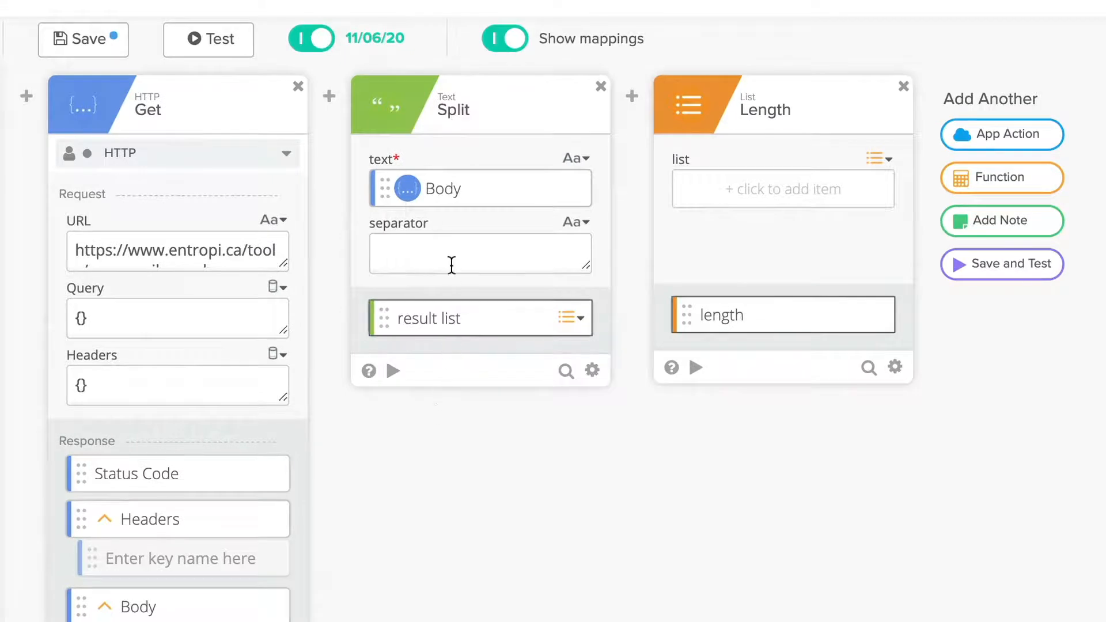
- Set Split's separator to a comma, feed its list into Length, save and test for 30
text(,)
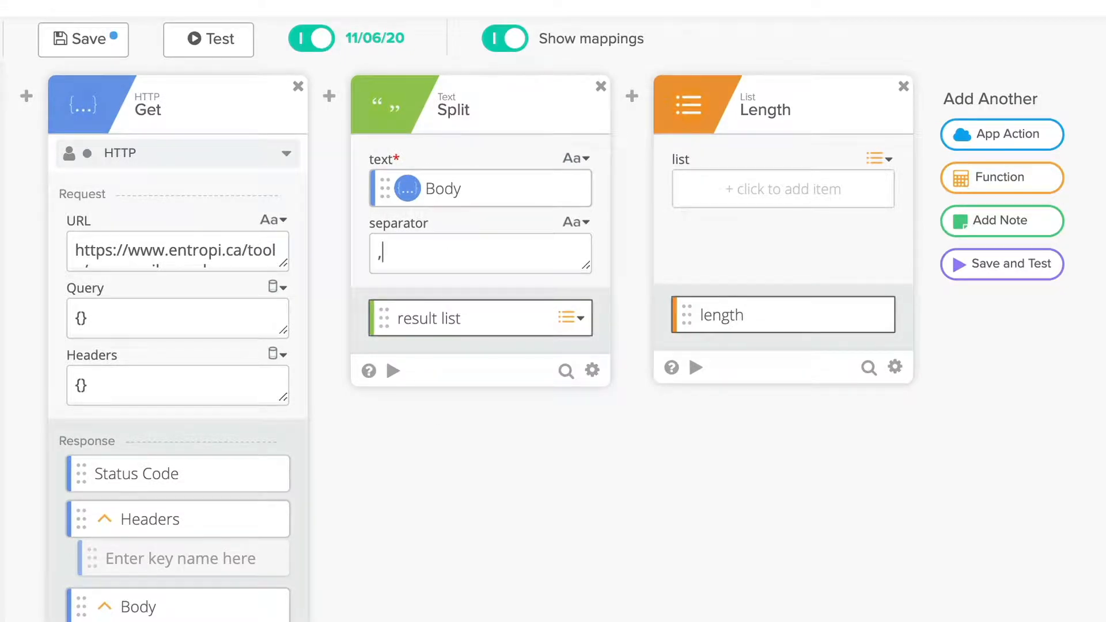
mouse_move(452, 333)
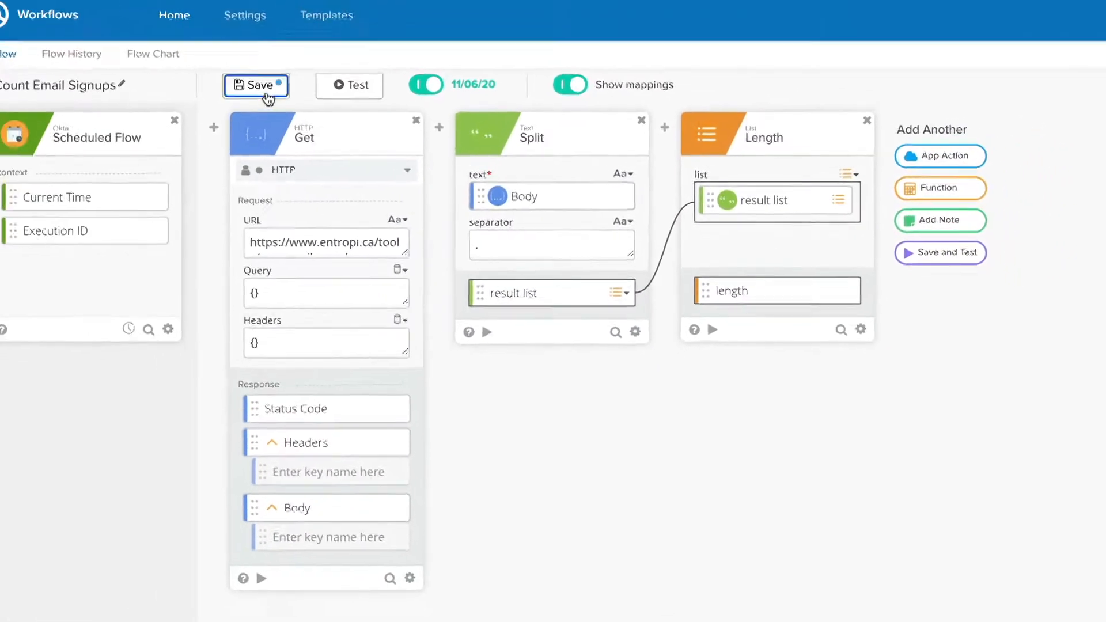
click(256, 86)
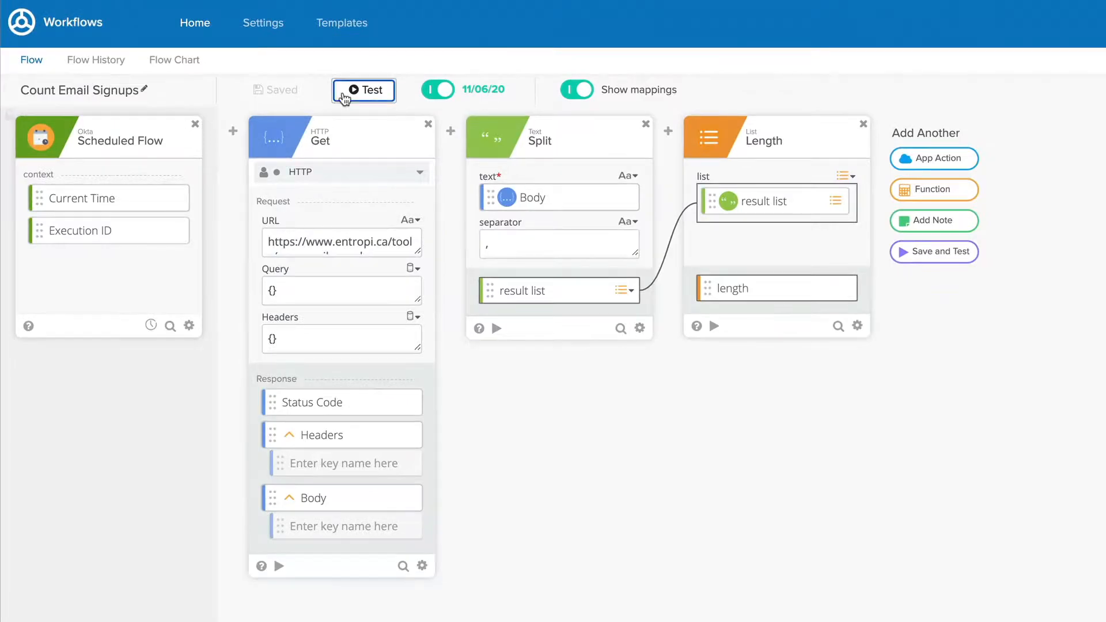
click(363, 90)
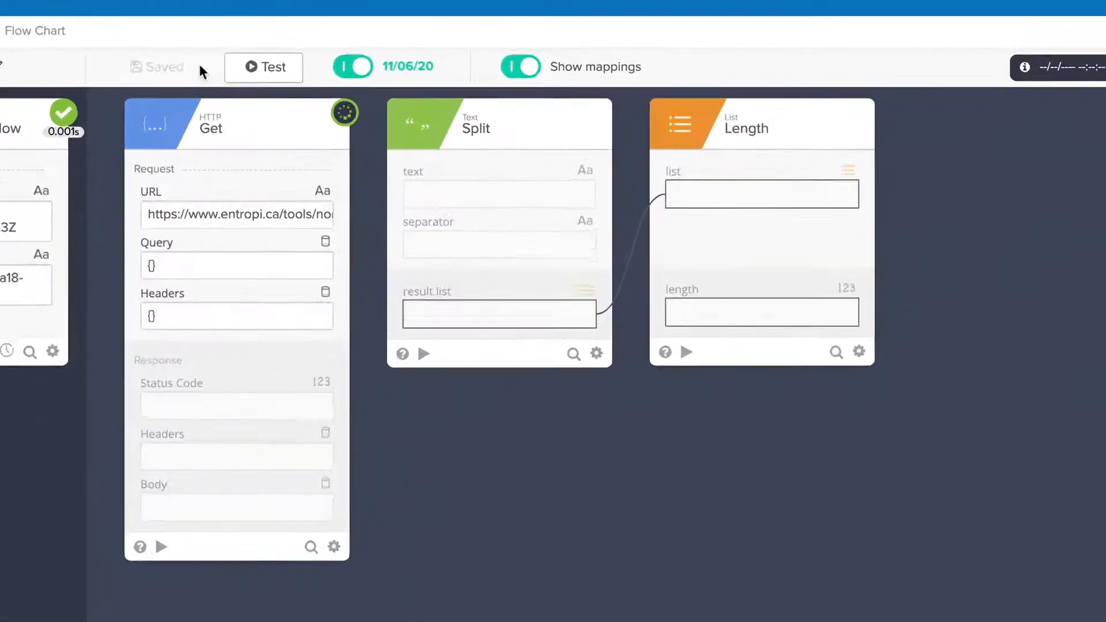
click(263, 67)
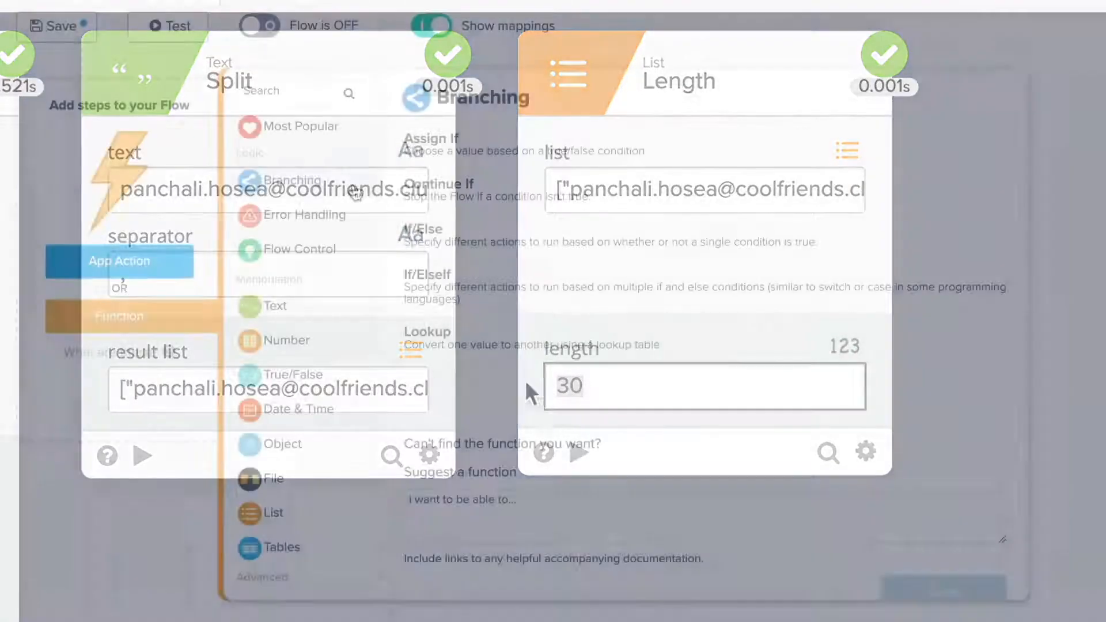
- Browse the Error Handling, Flow Control, Number, True/False and Object categories
click(305, 214)
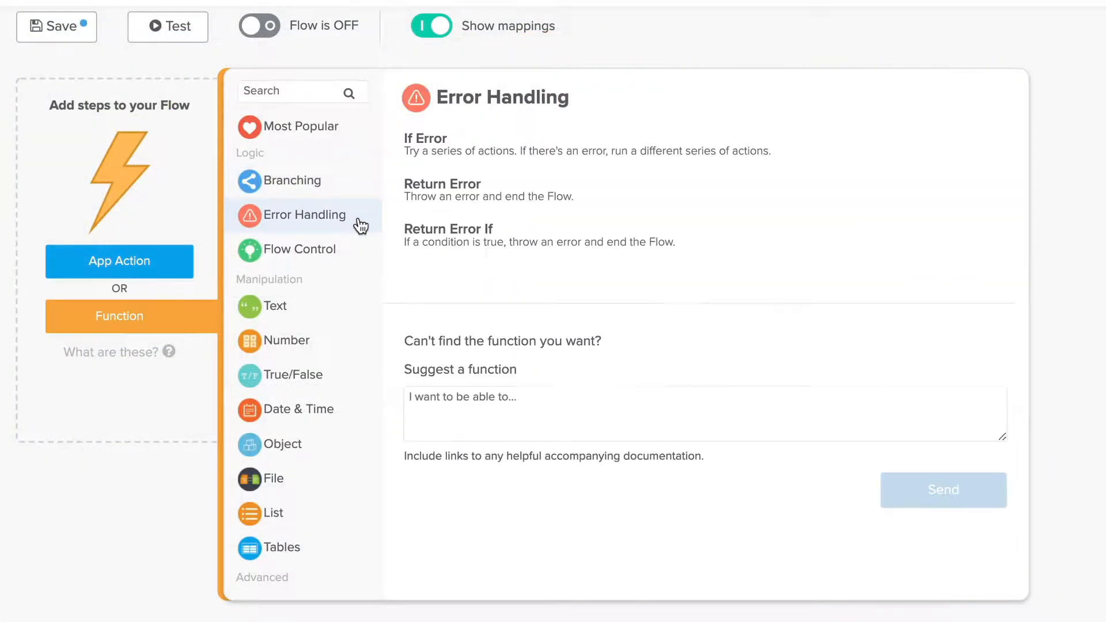
click(300, 249)
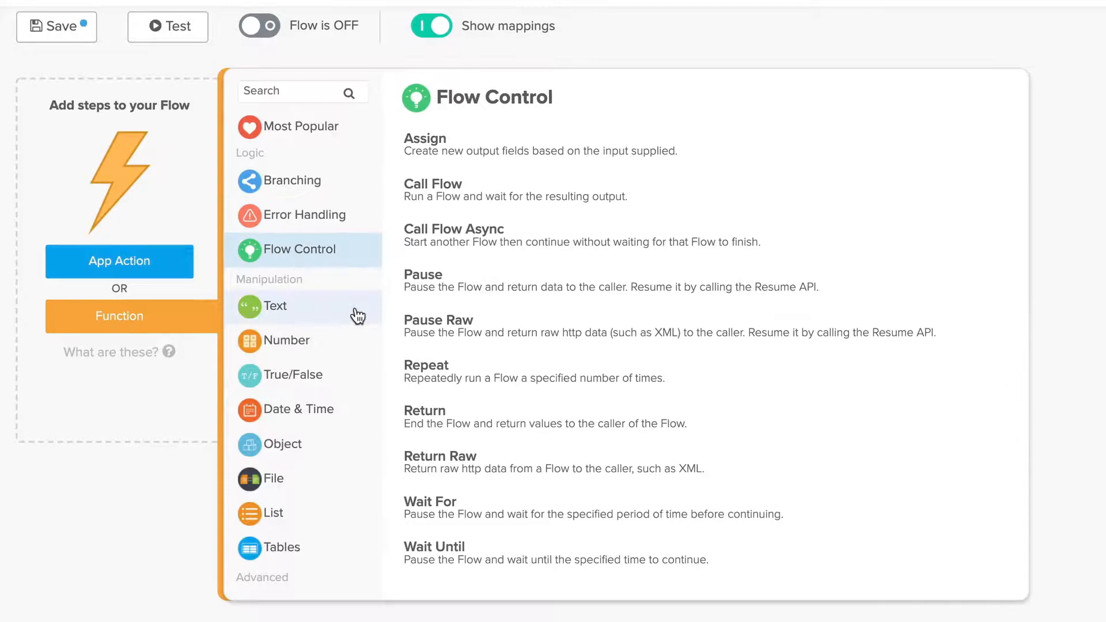
click(287, 340)
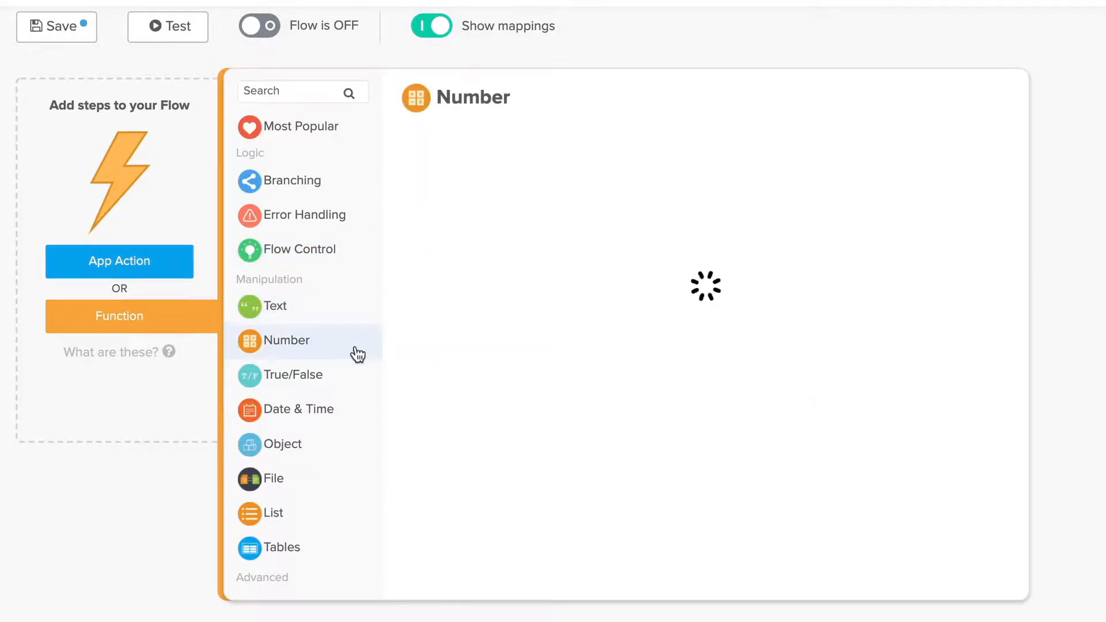
click(288, 375)
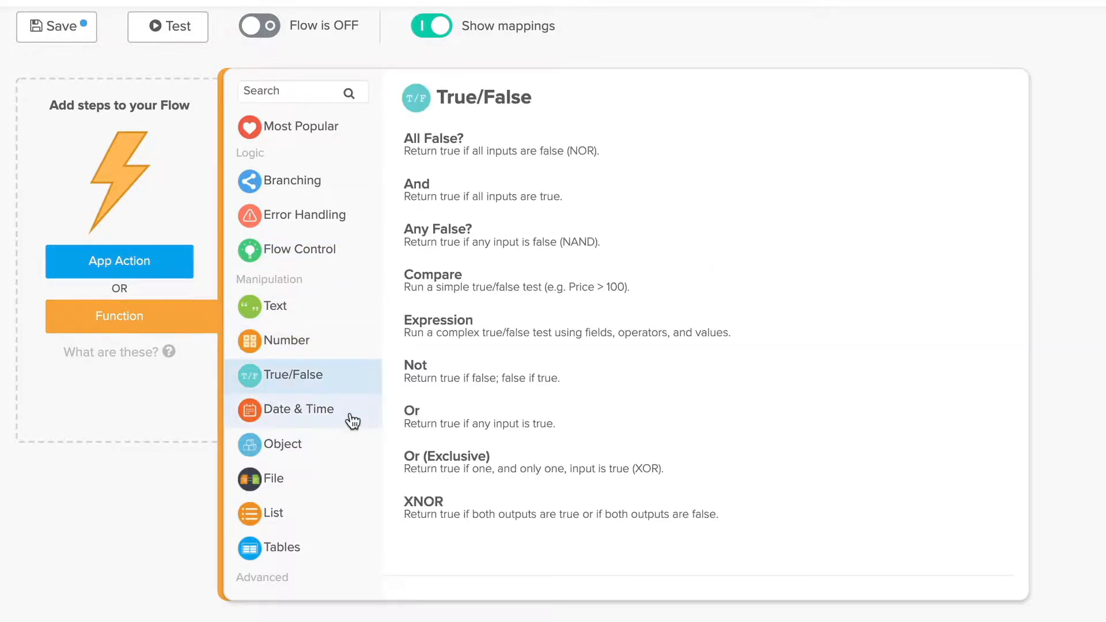
click(286, 443)
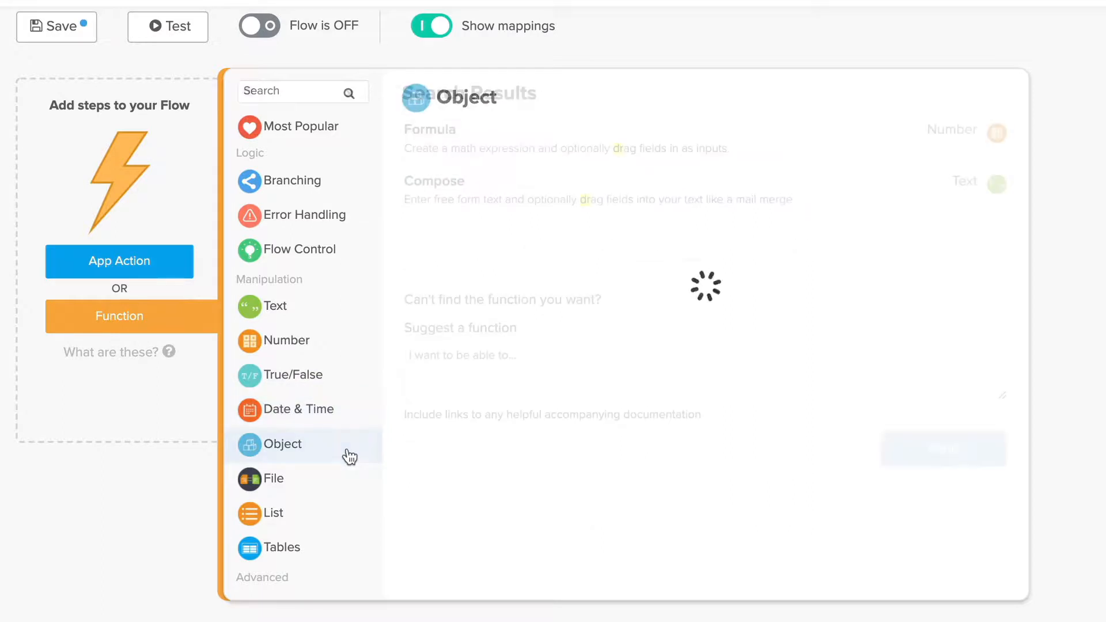
- Search the library for 'date to text' and 'portion', then clear back to Most Popular
text(date to text)
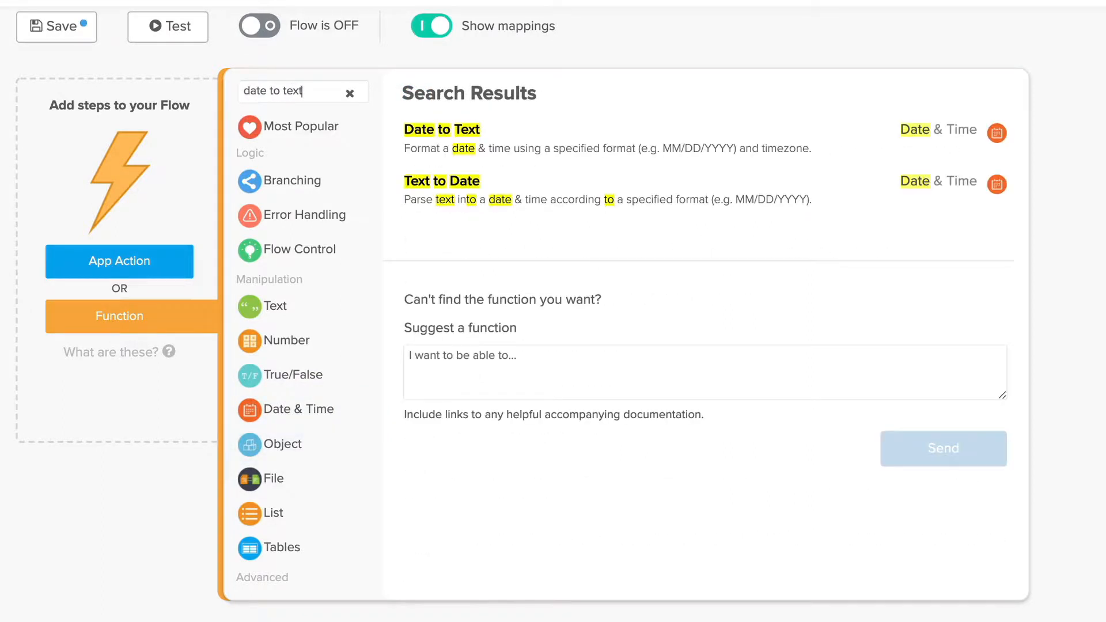
text(po)
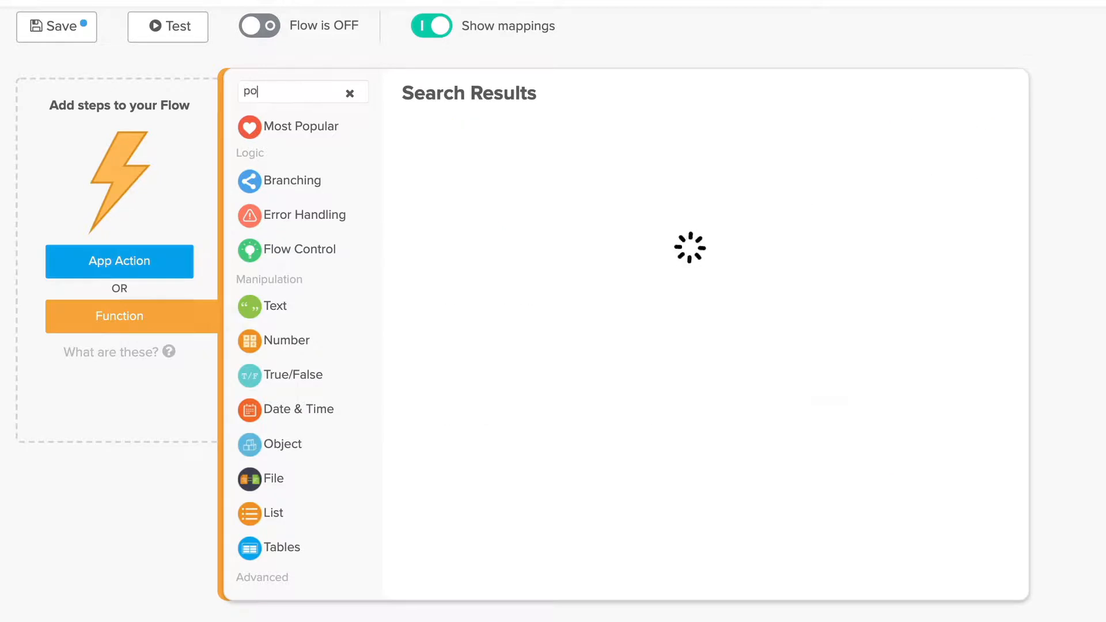
text(rtion)
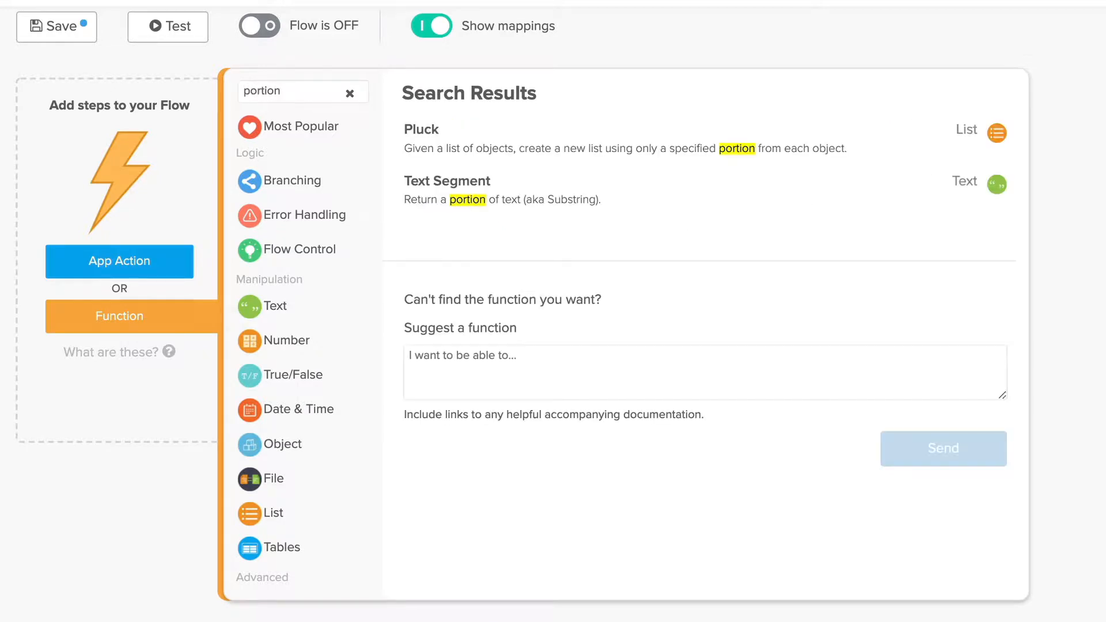
click(351, 92)
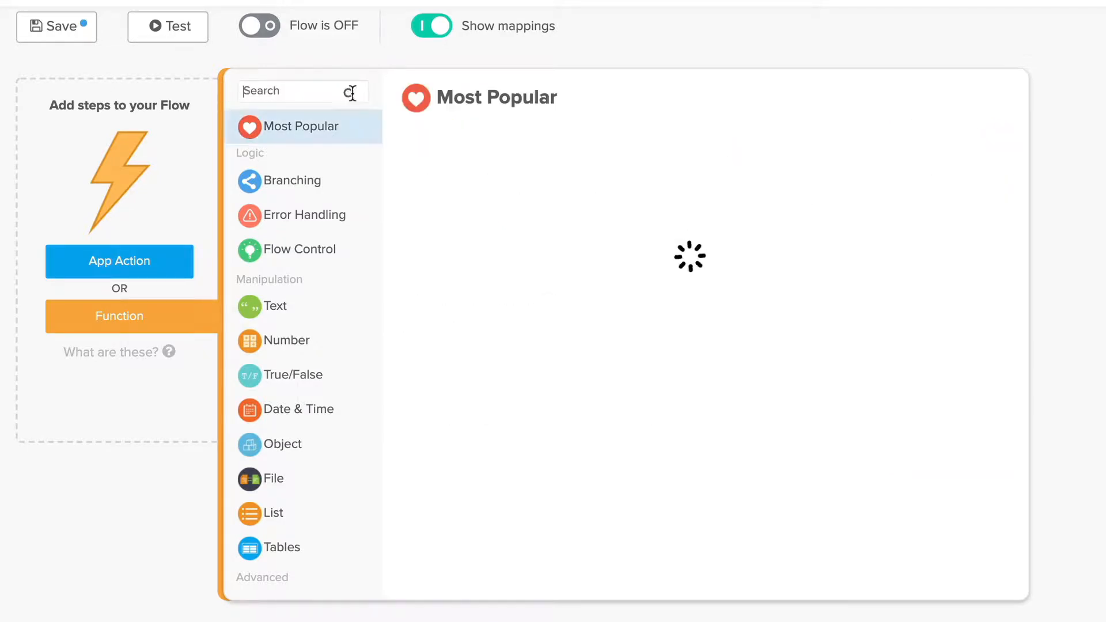